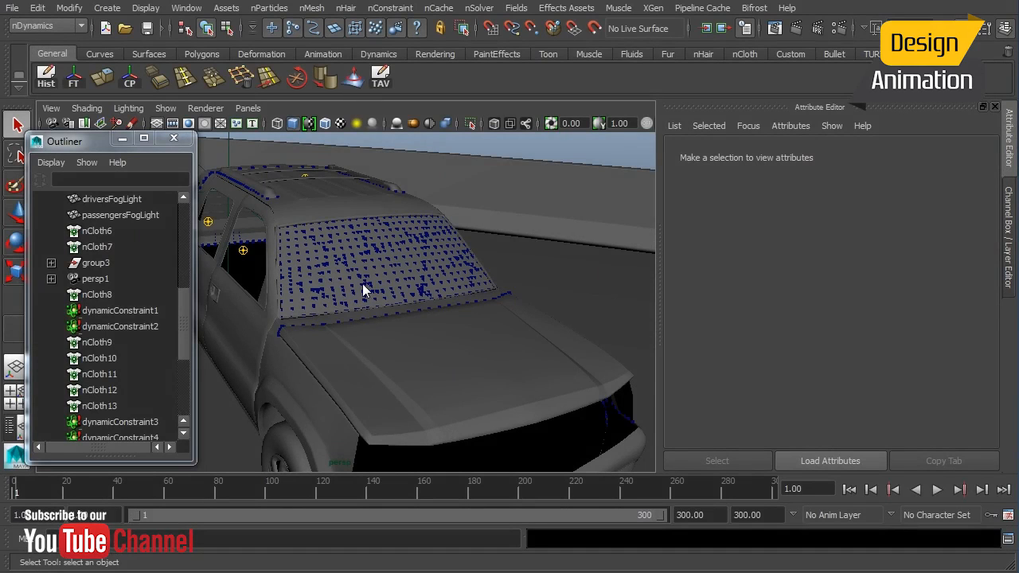
{"action": "mouse_move", "coordinate": [355, 294]}
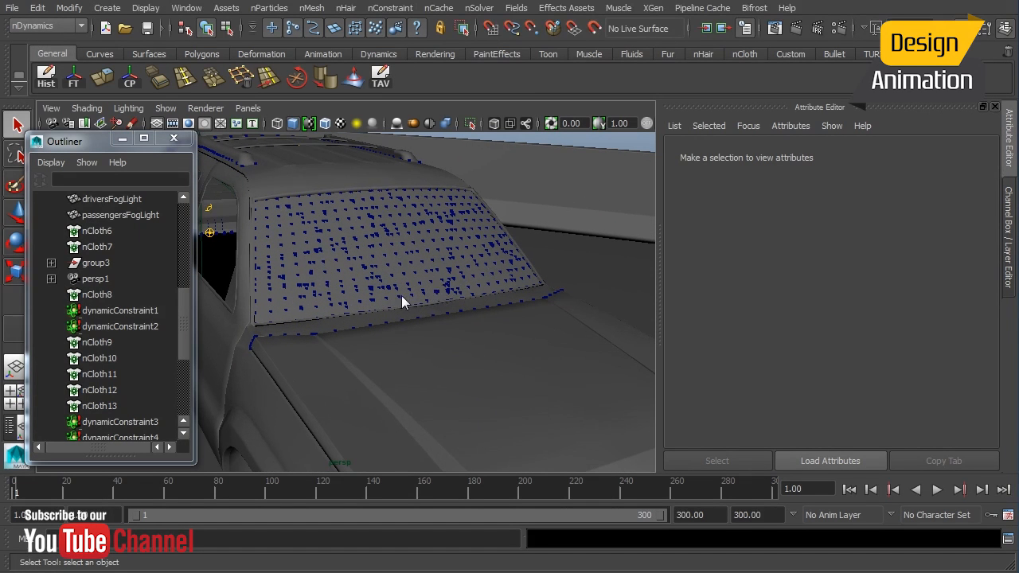
- Review dynamicConstraint1's weld method, strength, glue, bend, rest length and dropoff settings
{"action": "left_click", "coordinate": [390, 8]}
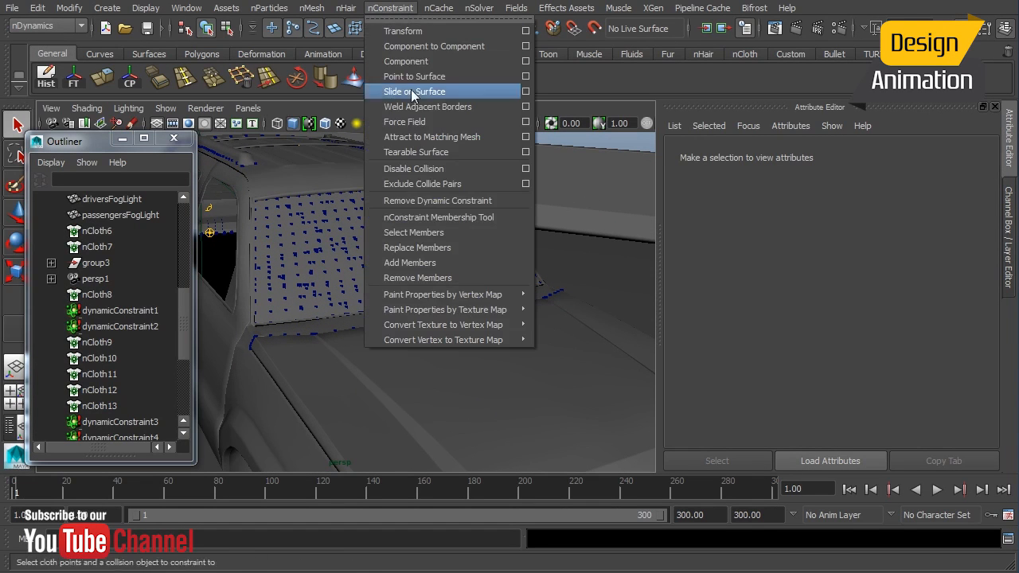
{"action": "mouse_move", "coordinate": [428, 106]}
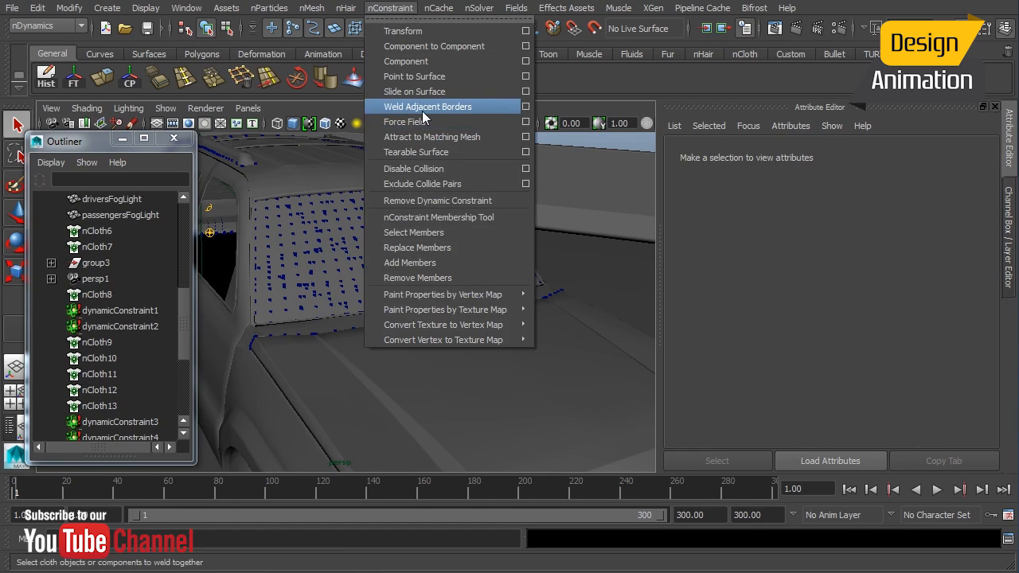
{"action": "mouse_move", "coordinate": [422, 152]}
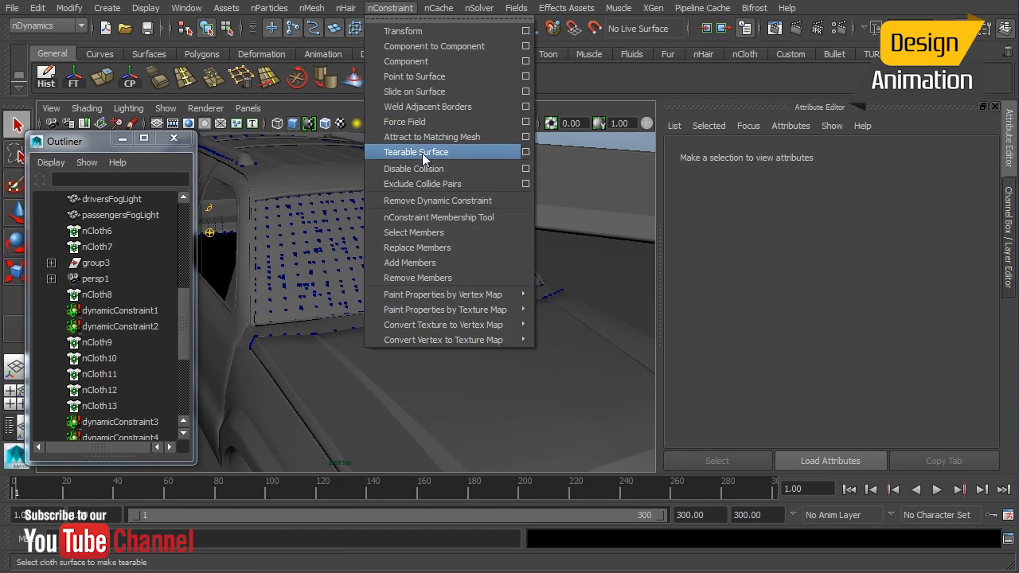
{"action": "left_click", "coordinate": [417, 152]}
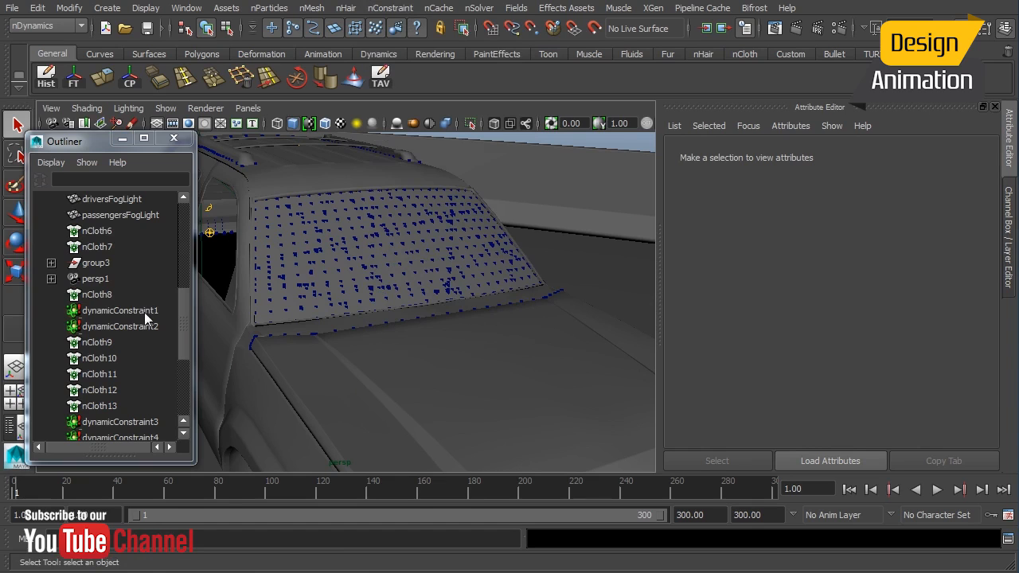
{"action": "left_click", "coordinate": [120, 311]}
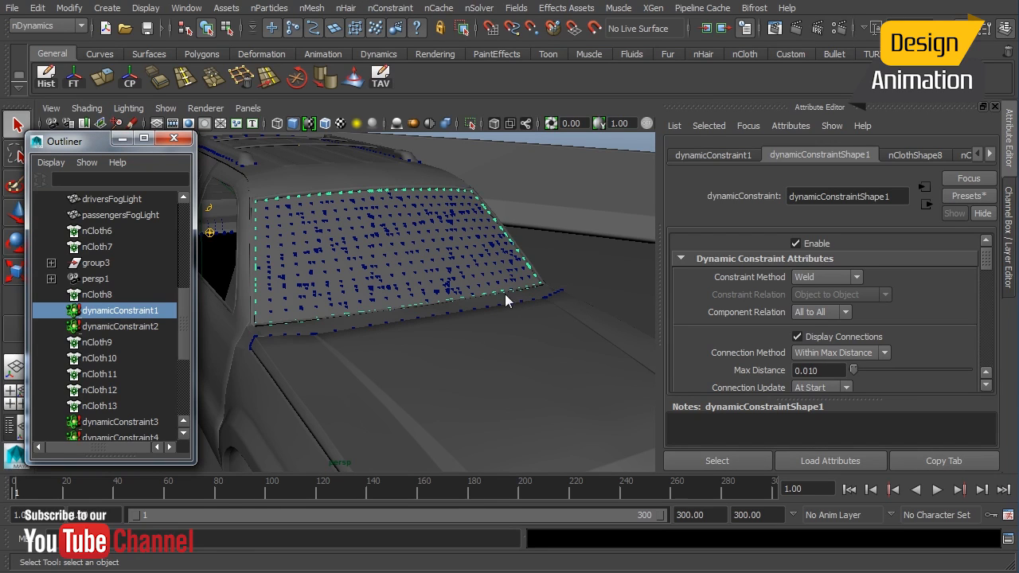
{"action": "scroll", "scroll_direction": "down", "scroll_amount": 3}
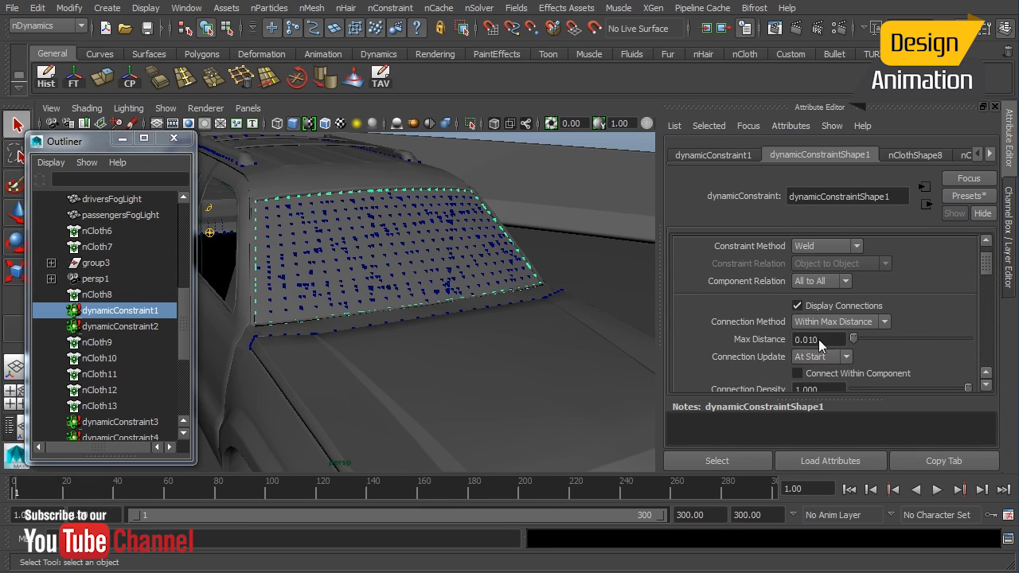
{"action": "mouse_move", "coordinate": [559, 319]}
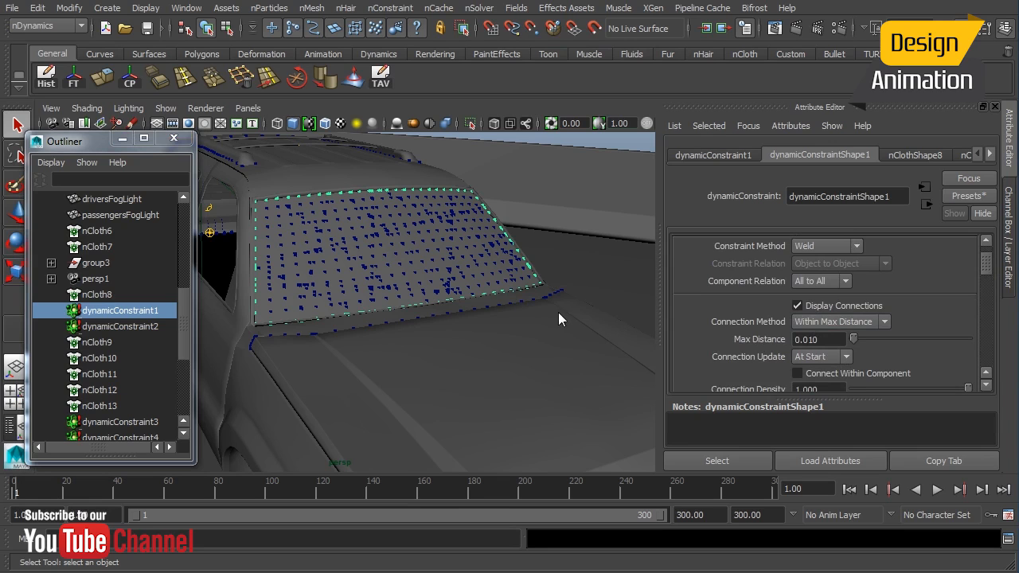
{"action": "scroll", "scroll_direction": "down", "scroll_amount": 3}
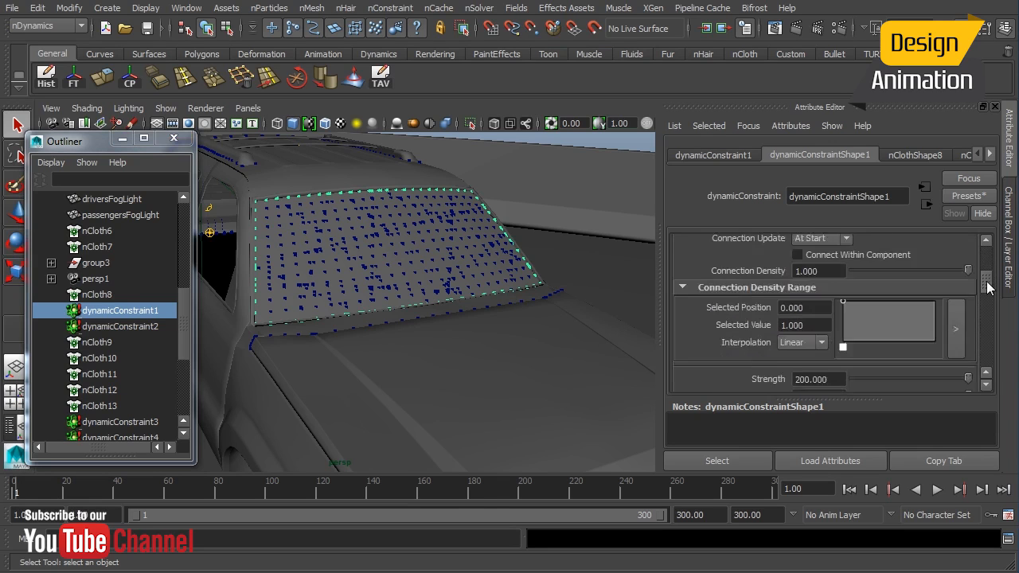
{"action": "scroll", "scroll_direction": "down", "scroll_amount": 3}
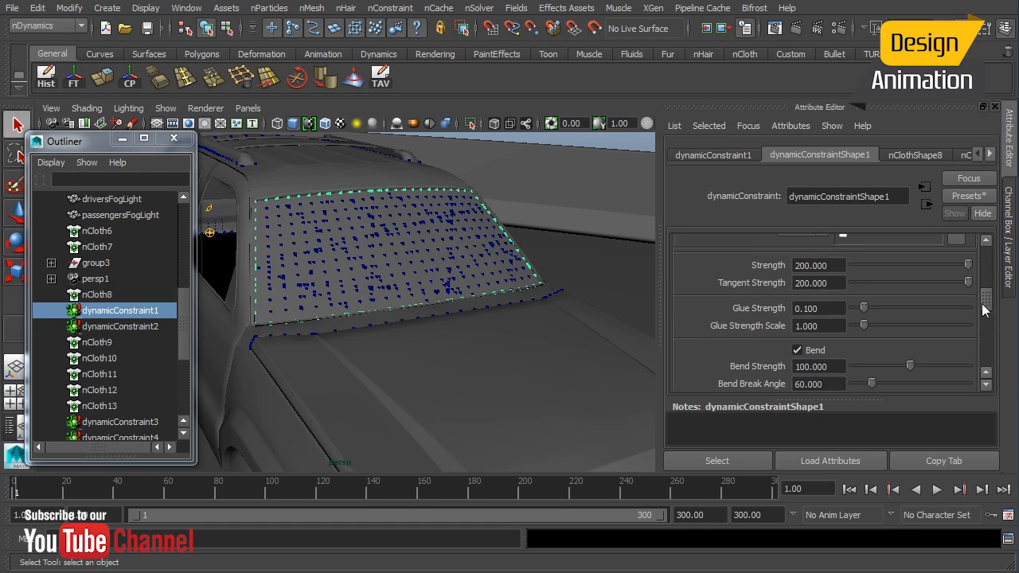
{"action": "scroll", "scroll_direction": "down", "scroll_amount": 3}
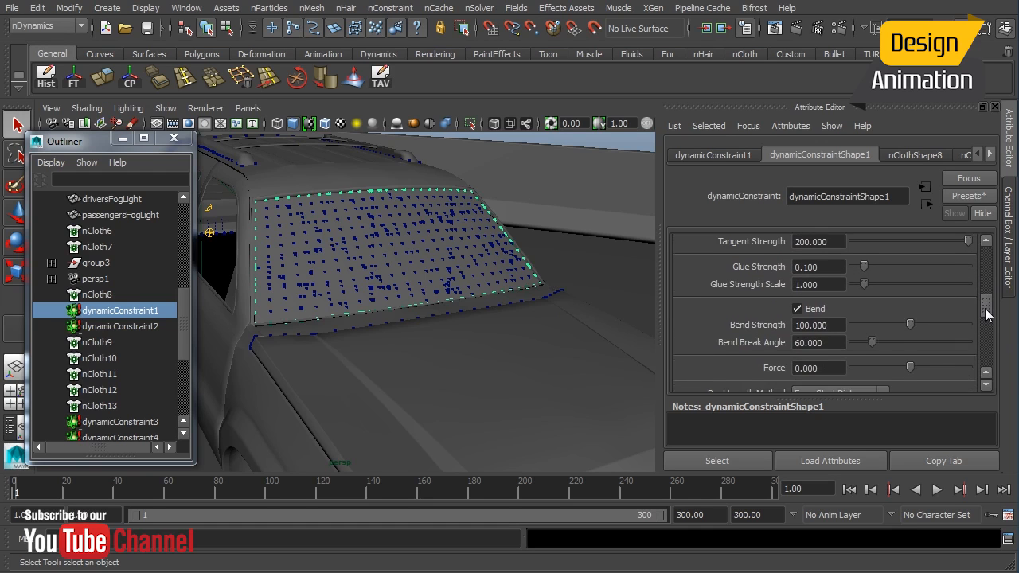
{"action": "scroll", "scroll_direction": "down", "scroll_amount": 3}
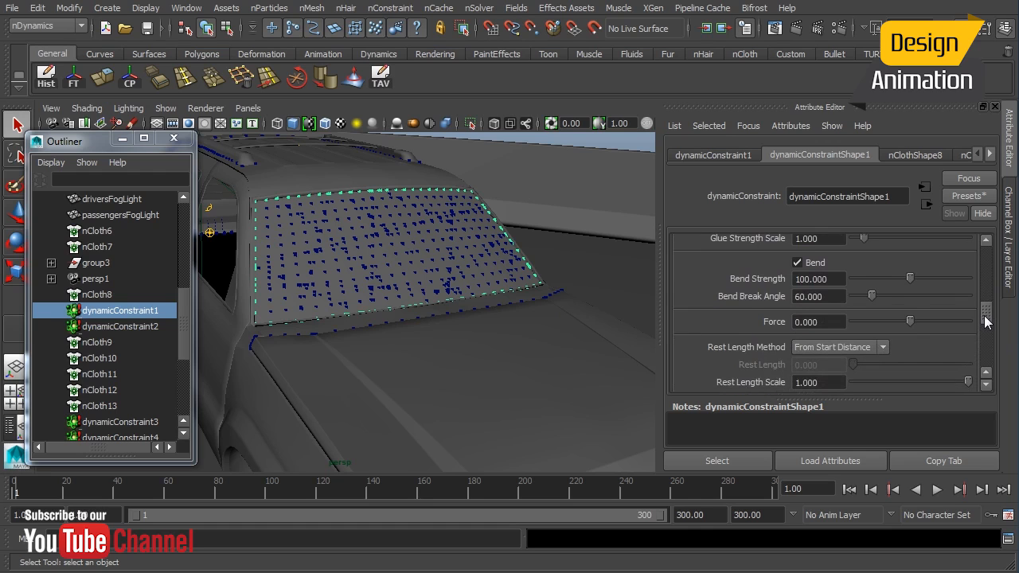
{"action": "scroll", "scroll_direction": "down", "scroll_amount": 3}
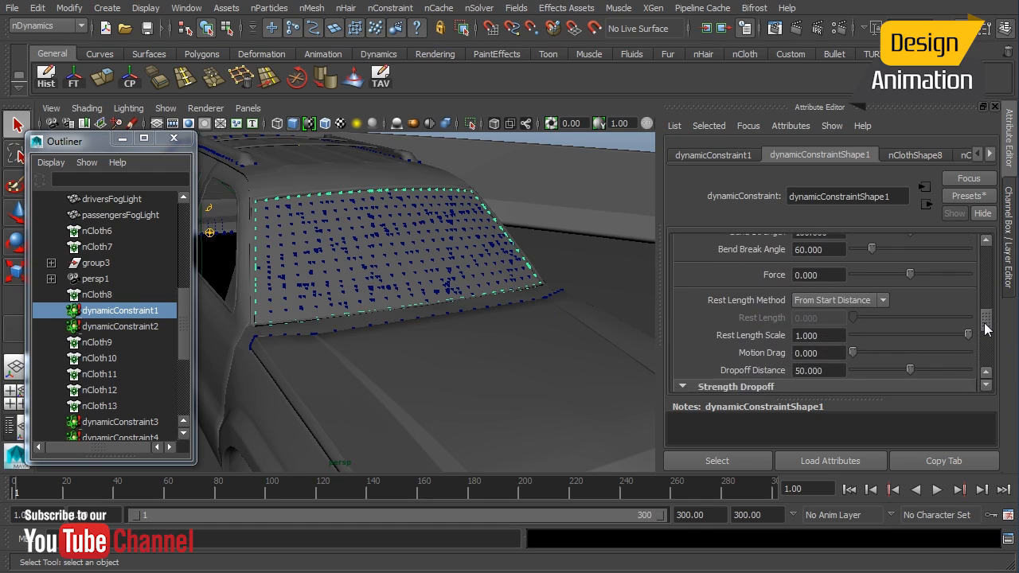
{"action": "scroll", "scroll_direction": "down", "scroll_amount": 3}
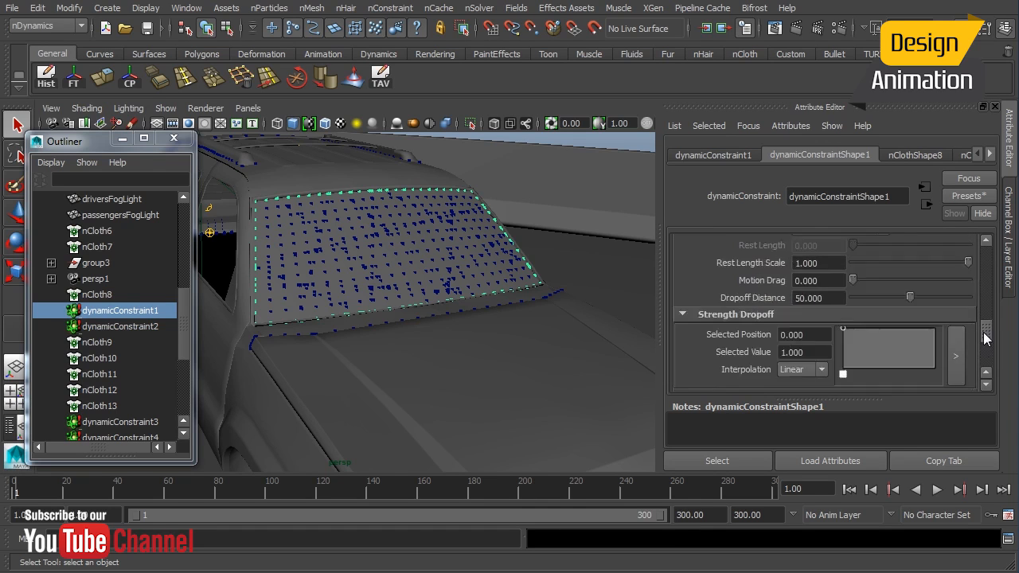
{"action": "scroll", "scroll_direction": "down", "scroll_amount": 3}
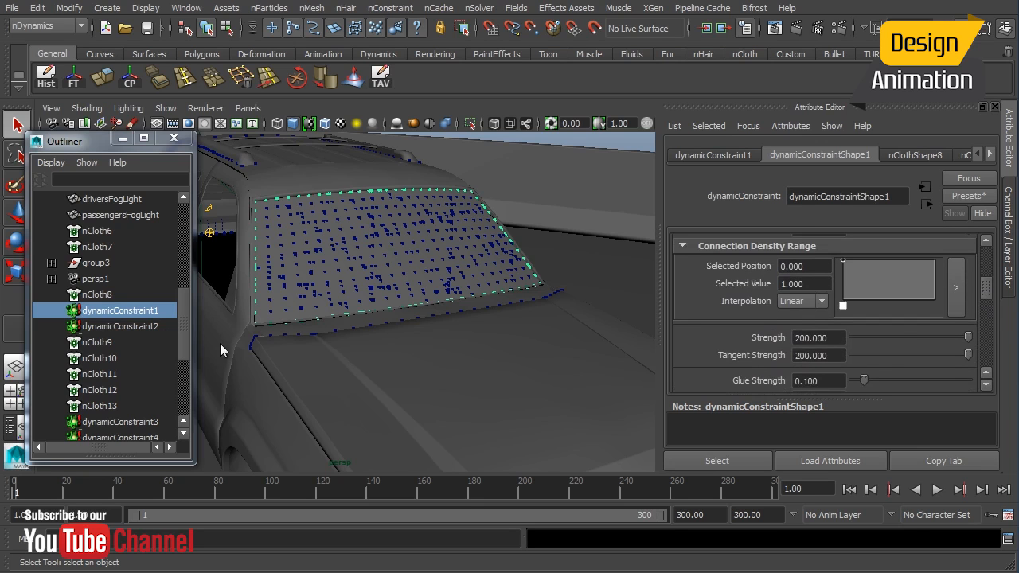
- Load dynamicConstraint2's attributes and select its Bend Break Angle value for editing
{"action": "left_click", "coordinate": [120, 327]}
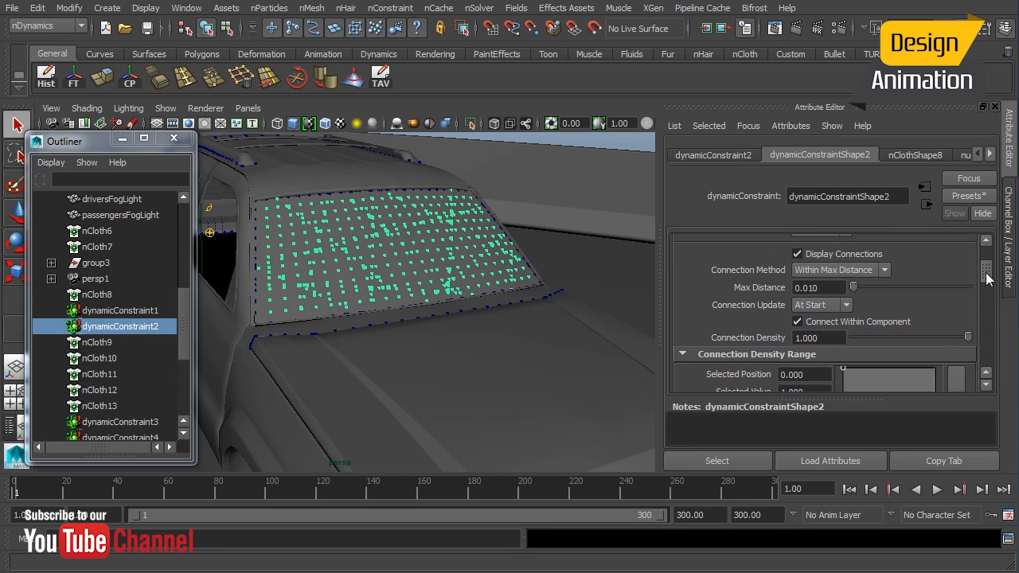
{"action": "scroll", "scroll_direction": "down", "scroll_amount": 3}
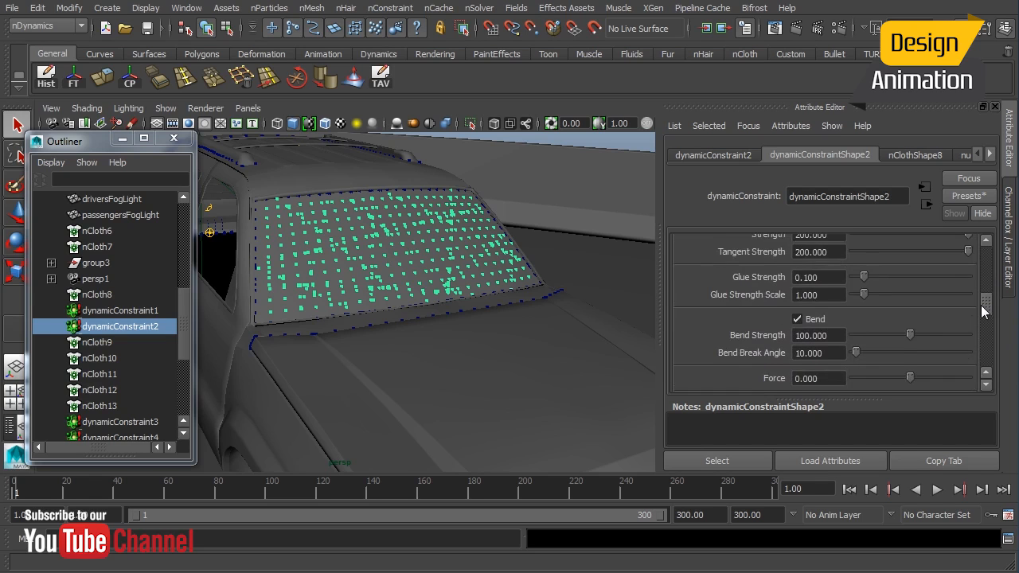
{"action": "scroll", "scroll_direction": "down", "scroll_amount": 3}
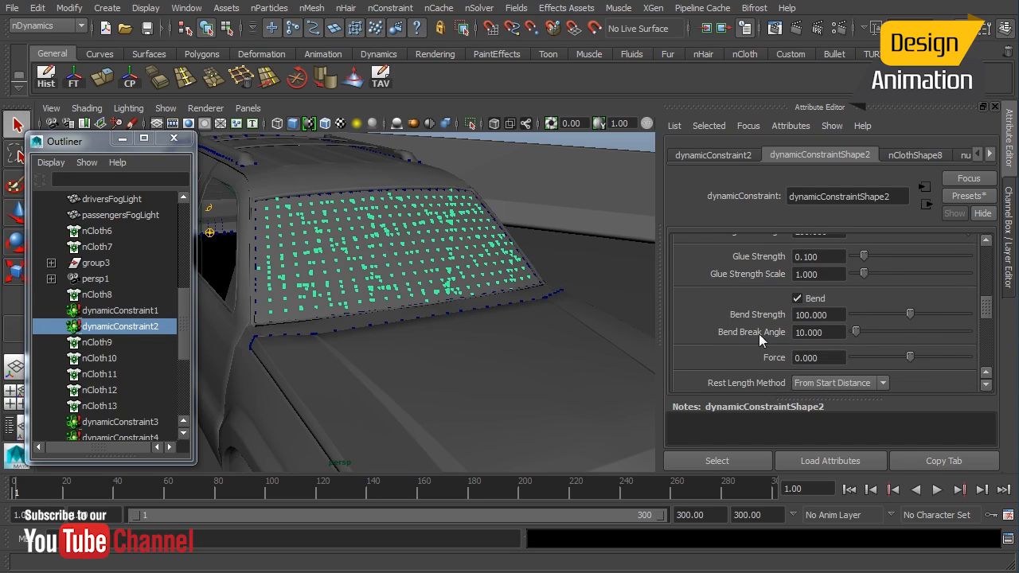
{"action": "mouse_move", "coordinate": [829, 339]}
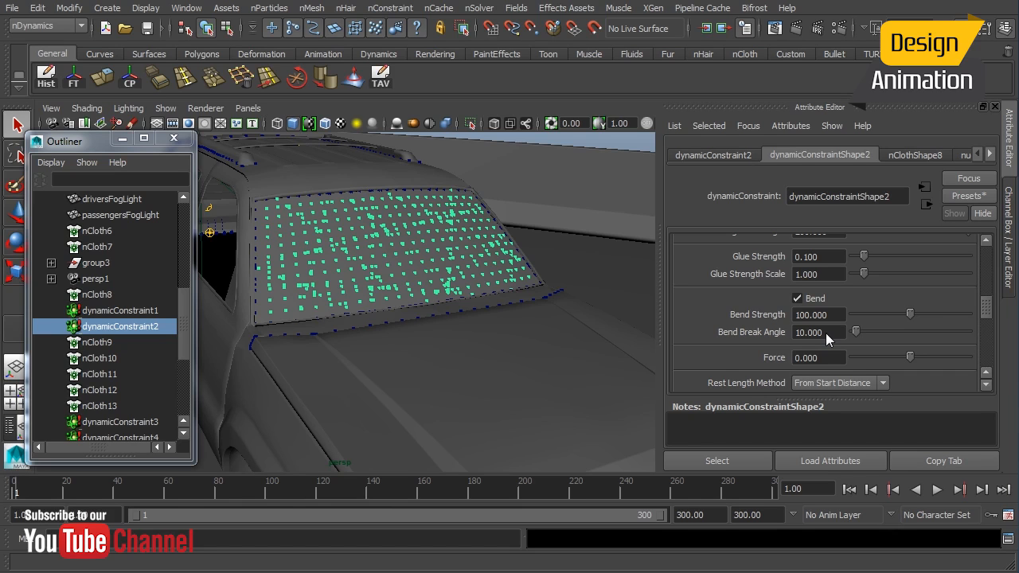
{"action": "left_click", "coordinate": [819, 332]}
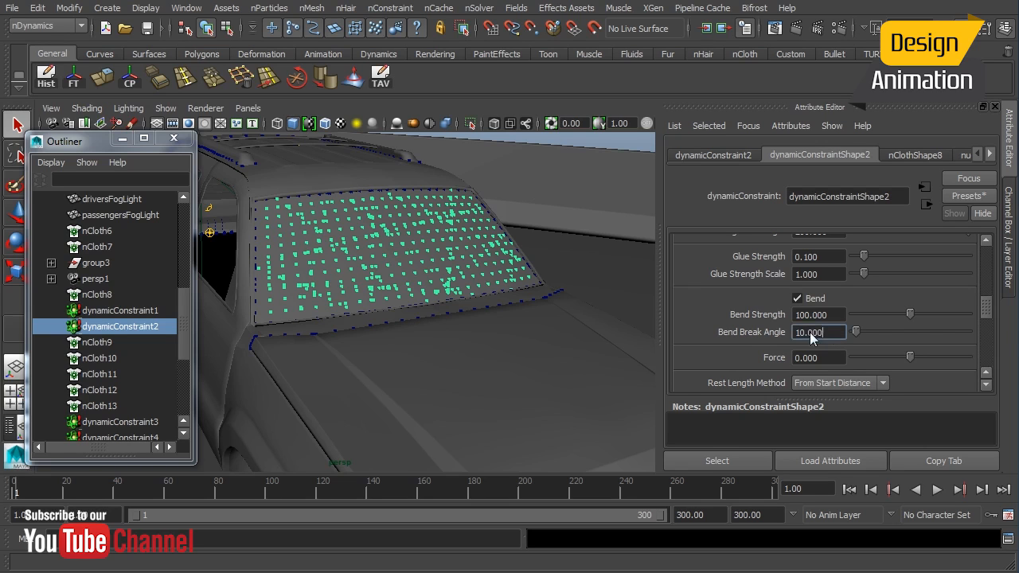
{"action": "left_click", "coordinate": [818, 332]}
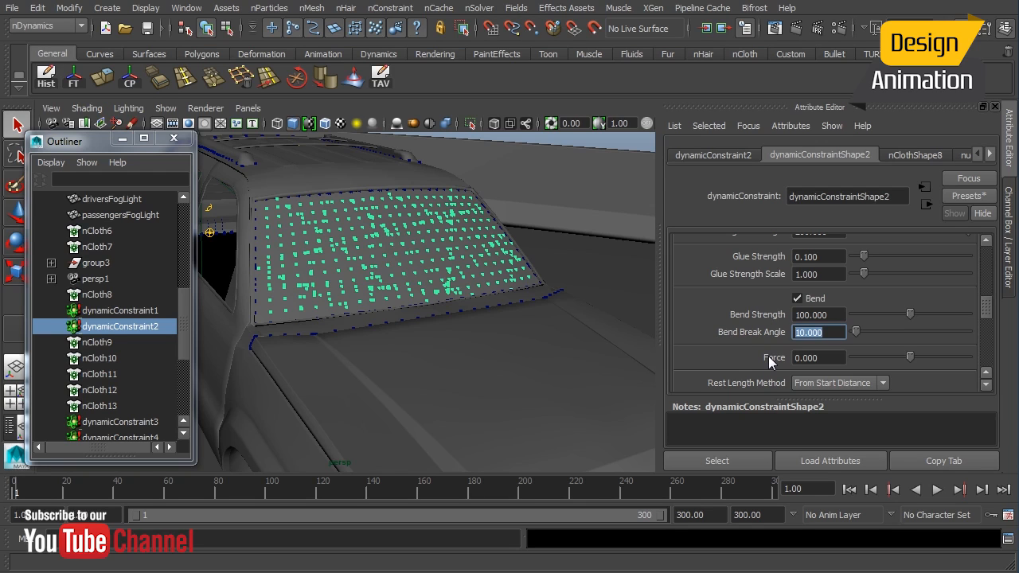
{"action": "mouse_move", "coordinate": [743, 257]}
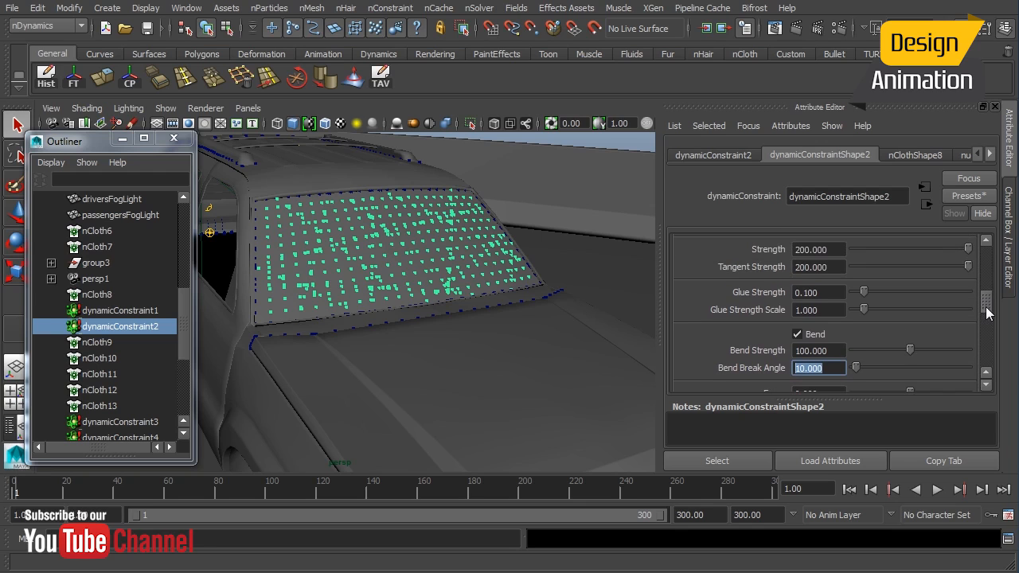
{"action": "mouse_move", "coordinate": [482, 301]}
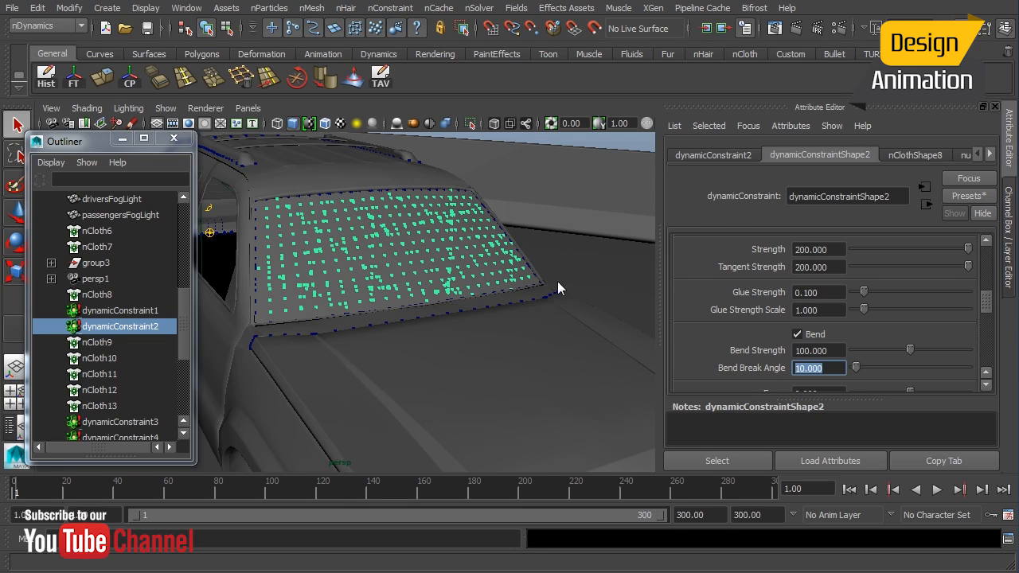
{"action": "mouse_move", "coordinate": [380, 266]}
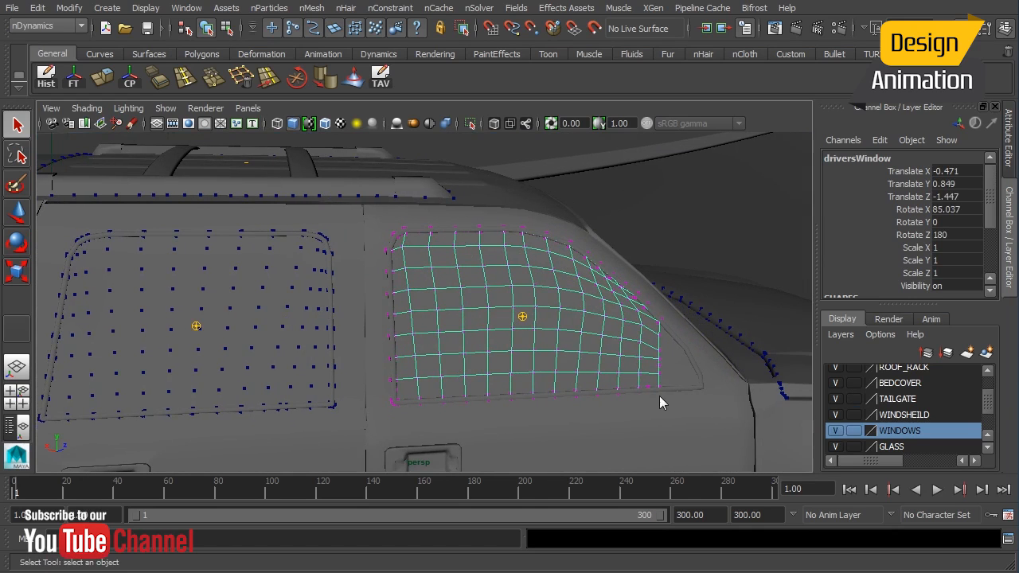
{"action": "mouse_move", "coordinate": [575, 394]}
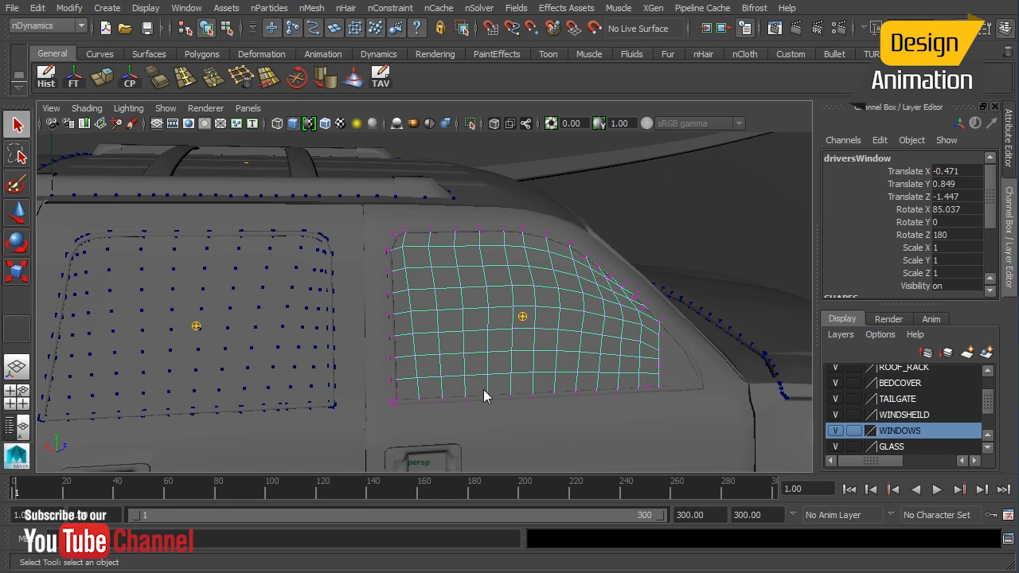
{"action": "mouse_move", "coordinate": [468, 372]}
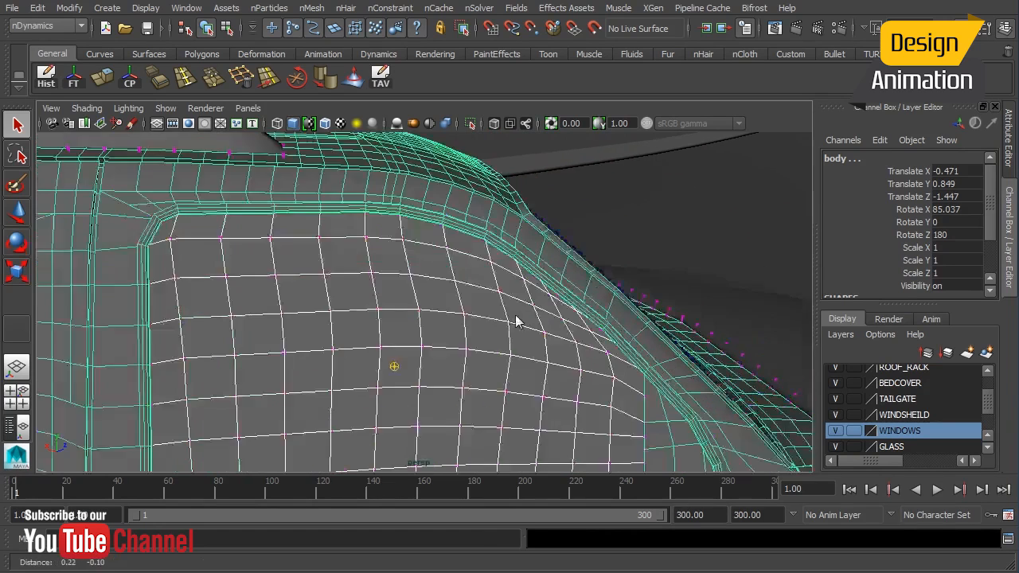
- Shift the view along the driver's window corner edge
{"action": "left_click_drag", "start_coordinate": [516, 322], "coordinate": [563, 399]}
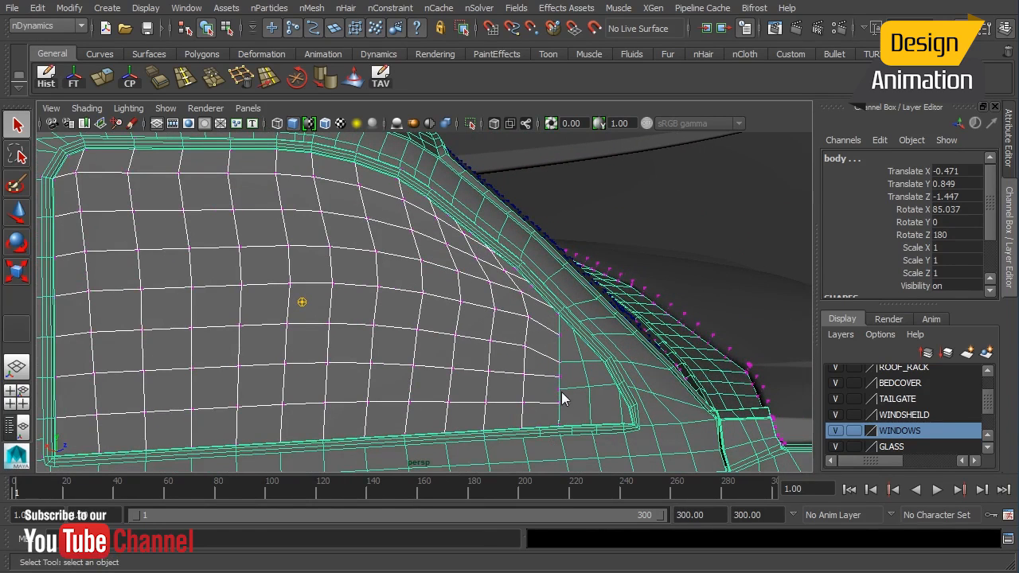
{"action": "mouse_move", "coordinate": [562, 406]}
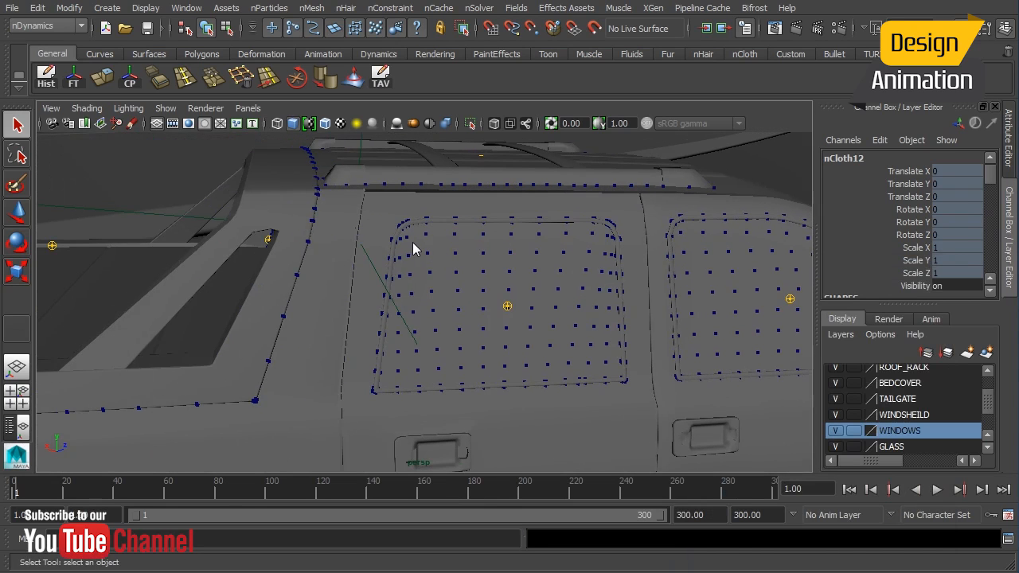
{"action": "mouse_move", "coordinate": [422, 246]}
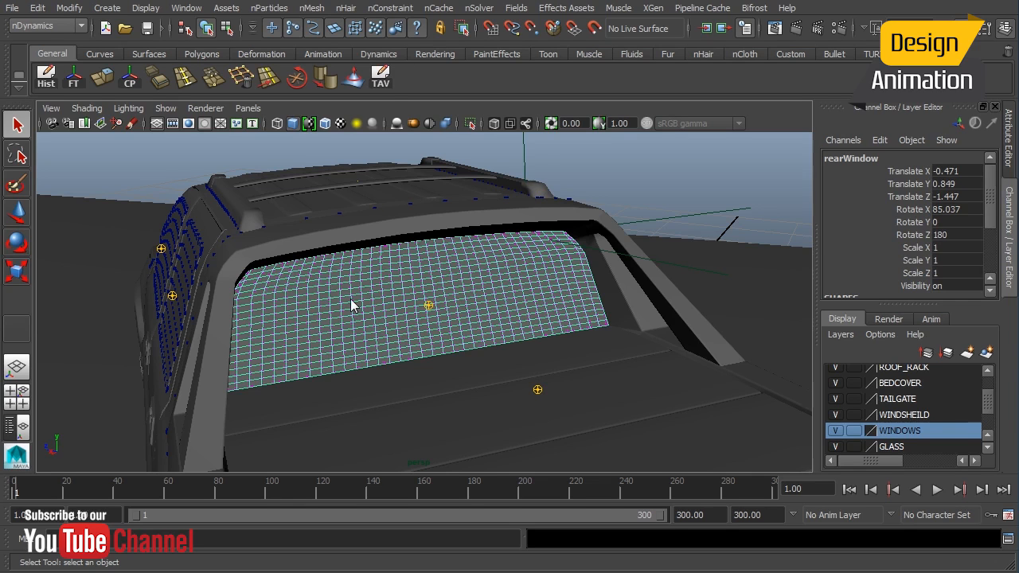
{"action": "mouse_move", "coordinate": [302, 274]}
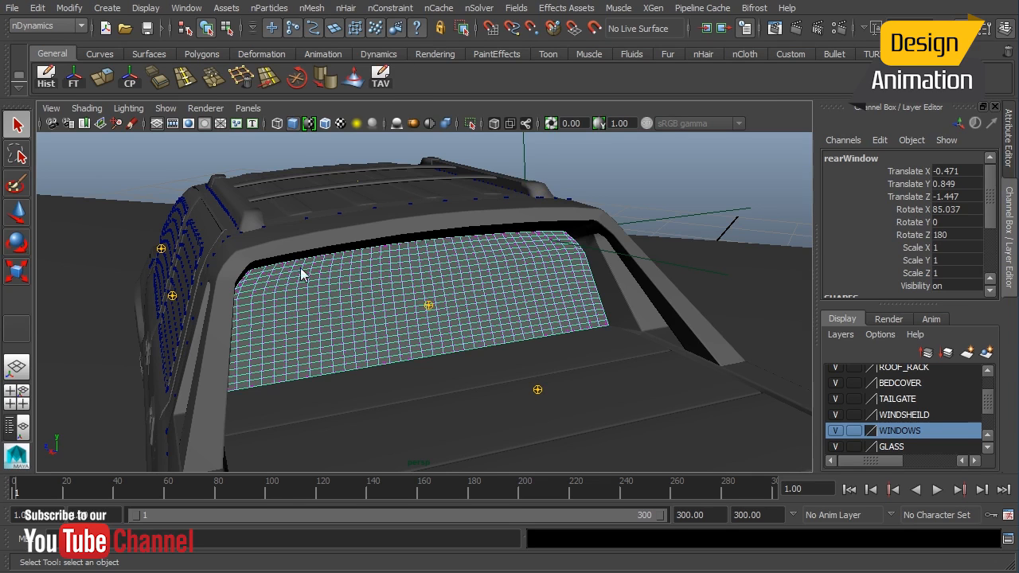
{"action": "mouse_move", "coordinate": [310, 234]}
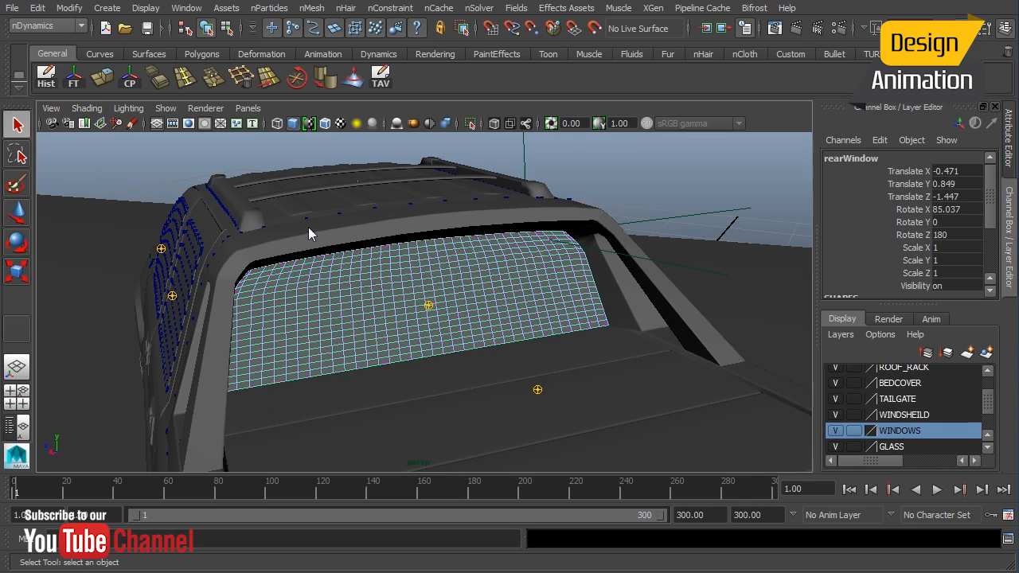
- Zoom in closely on the rear window's lower edge
{"action": "left_click_drag", "start_coordinate": [310, 234], "coordinate": [200, 308]}
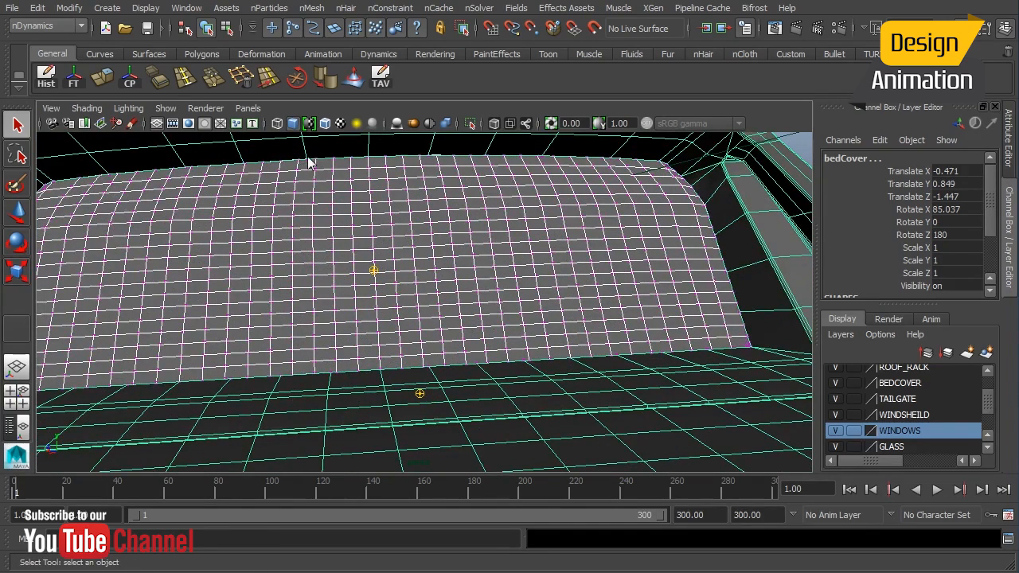
{"action": "mouse_move", "coordinate": [299, 181]}
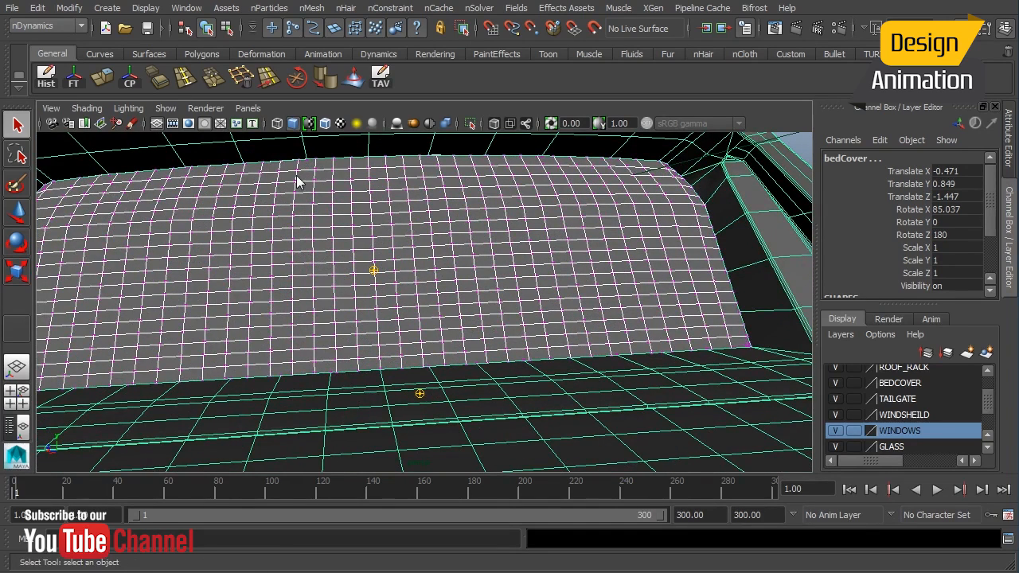
{"action": "mouse_move", "coordinate": [309, 156]}
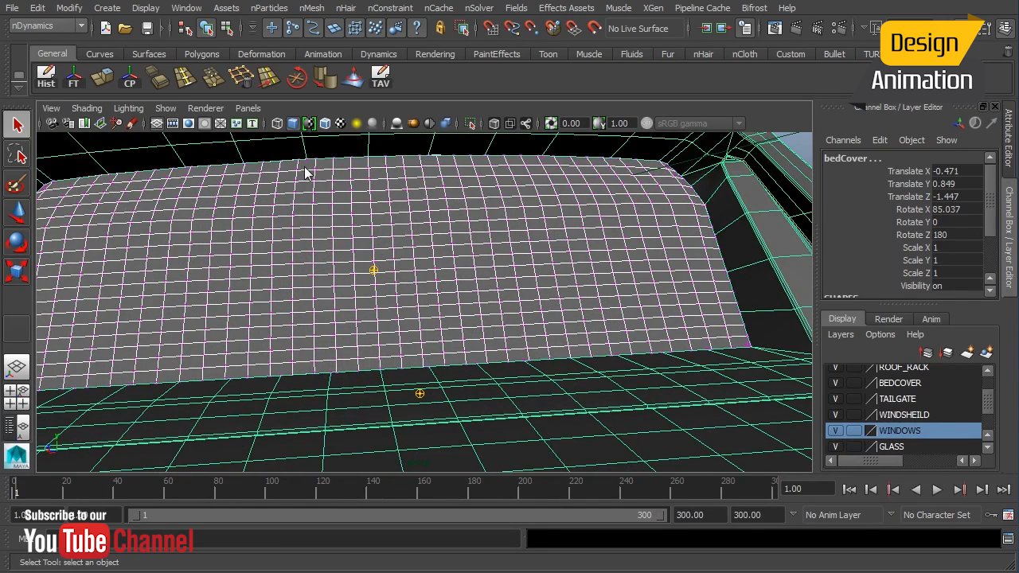
{"action": "mouse_move", "coordinate": [559, 225]}
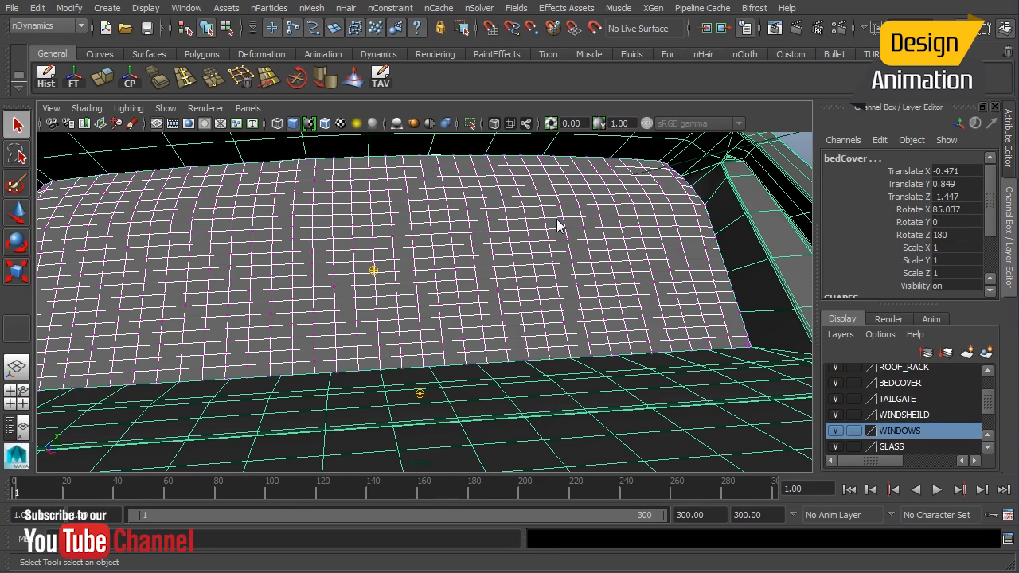
{"action": "mouse_move", "coordinate": [409, 171]}
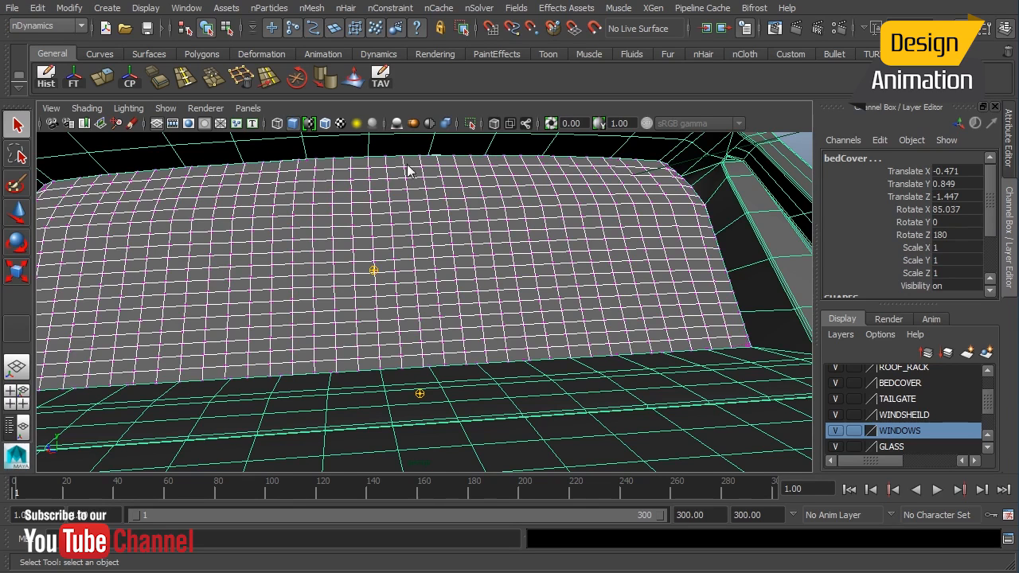
{"action": "mouse_move", "coordinate": [346, 171]}
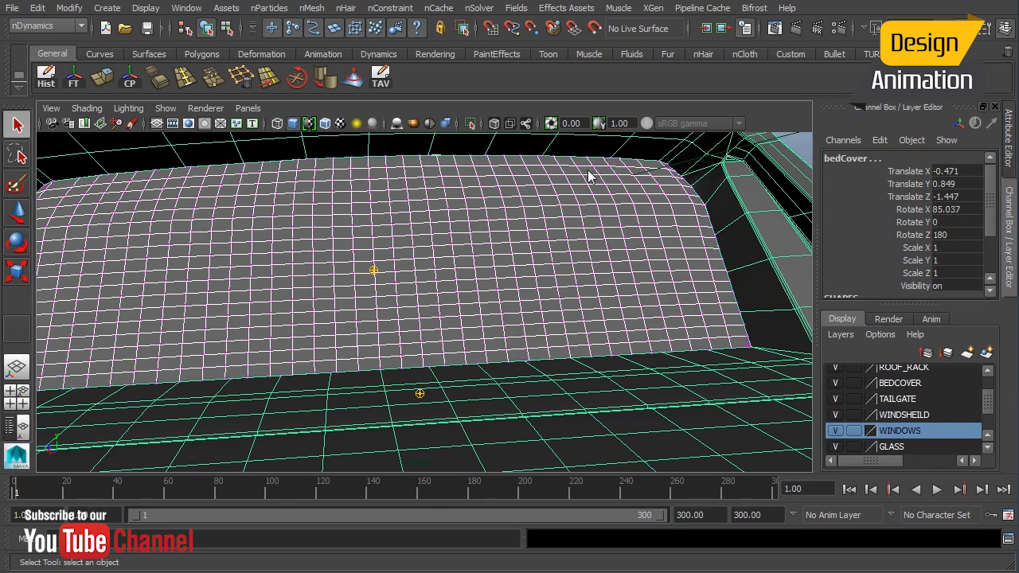
{"action": "mouse_move", "coordinate": [649, 277]}
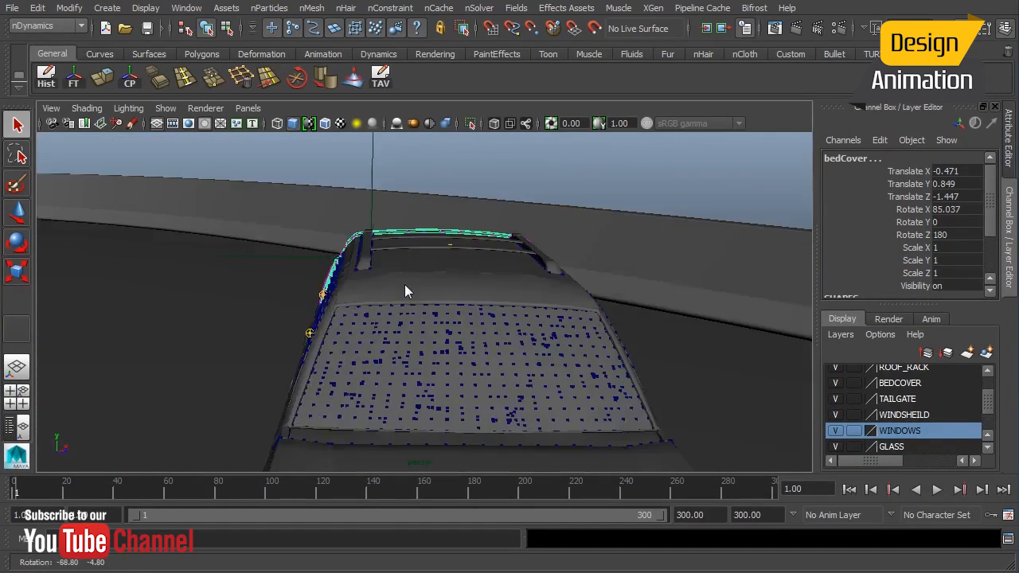
{"action": "left_click_drag", "start_coordinate": [407, 290], "coordinate": [510, 277]}
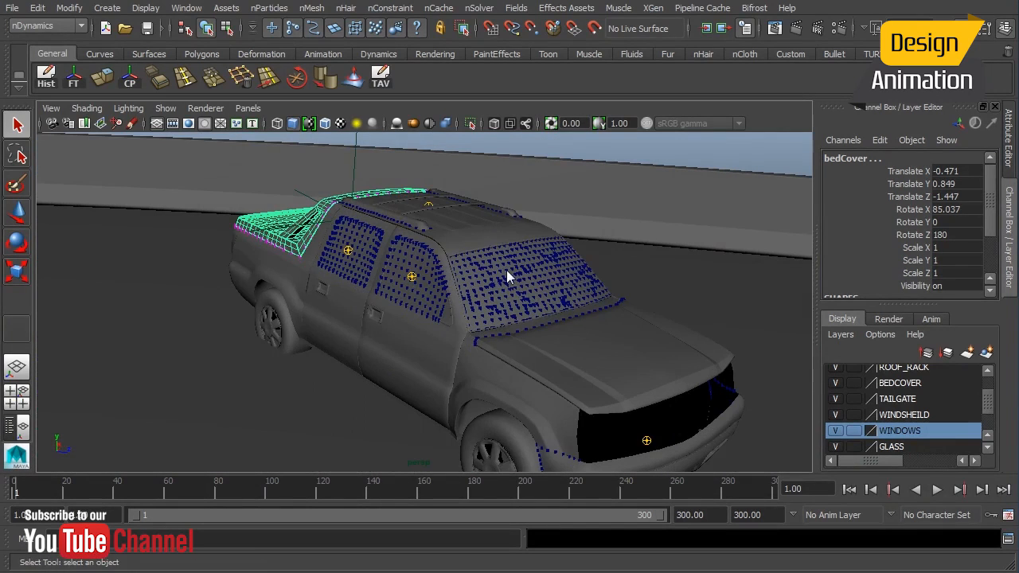
{"action": "left_click", "coordinate": [518, 279]}
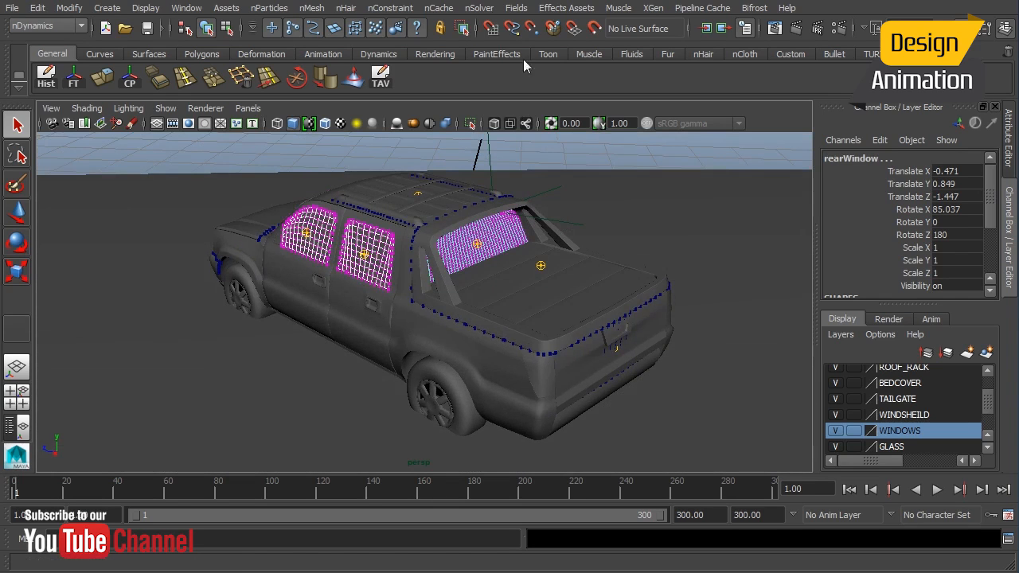
{"action": "left_click", "coordinate": [438, 7]}
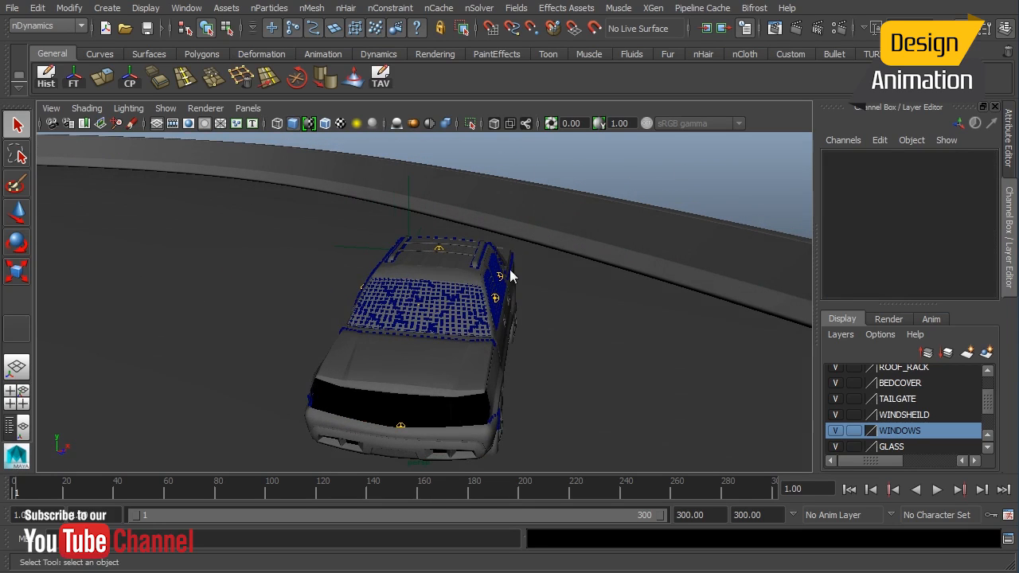
{"action": "mouse_move", "coordinate": [515, 245]}
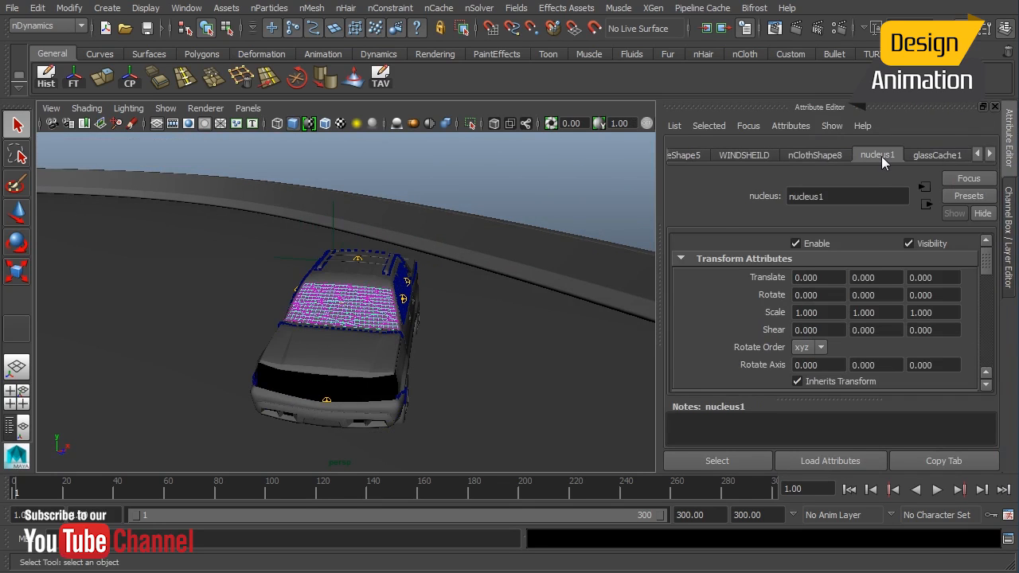
{"action": "scroll", "scroll_direction": "down", "scroll_amount": 3}
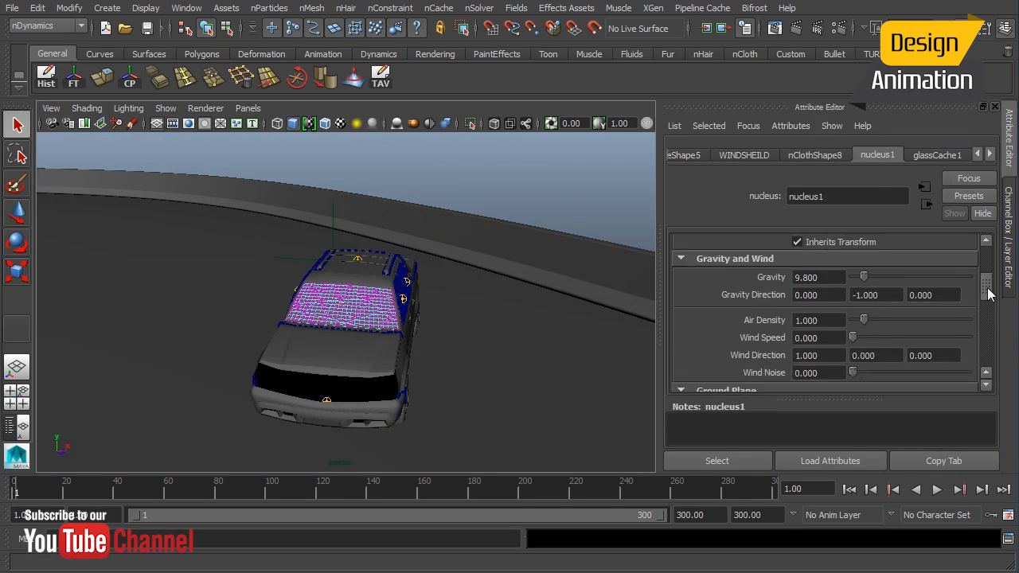
{"action": "scroll", "scroll_direction": "down", "scroll_amount": 3}
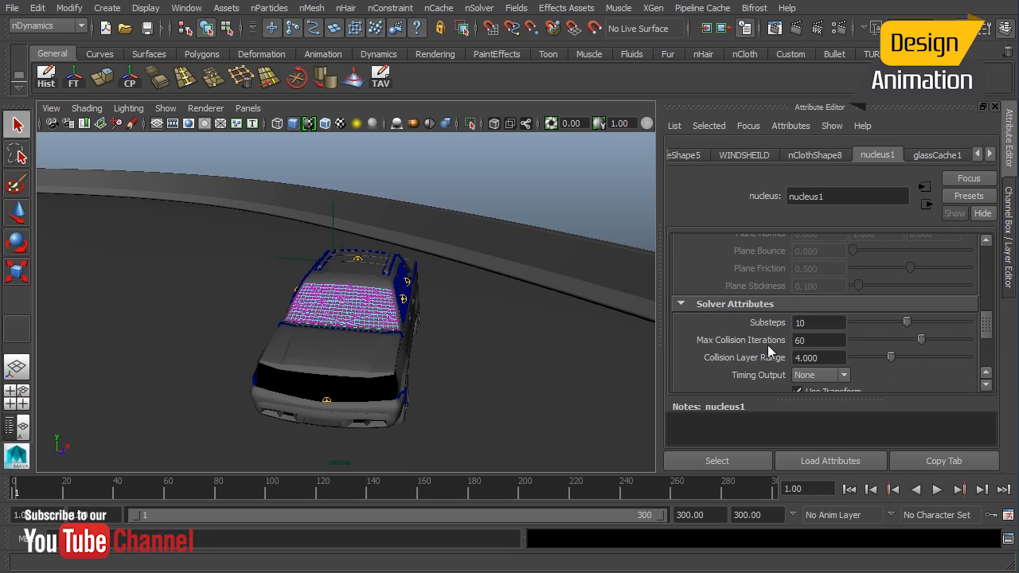
{"action": "mouse_move", "coordinate": [814, 335]}
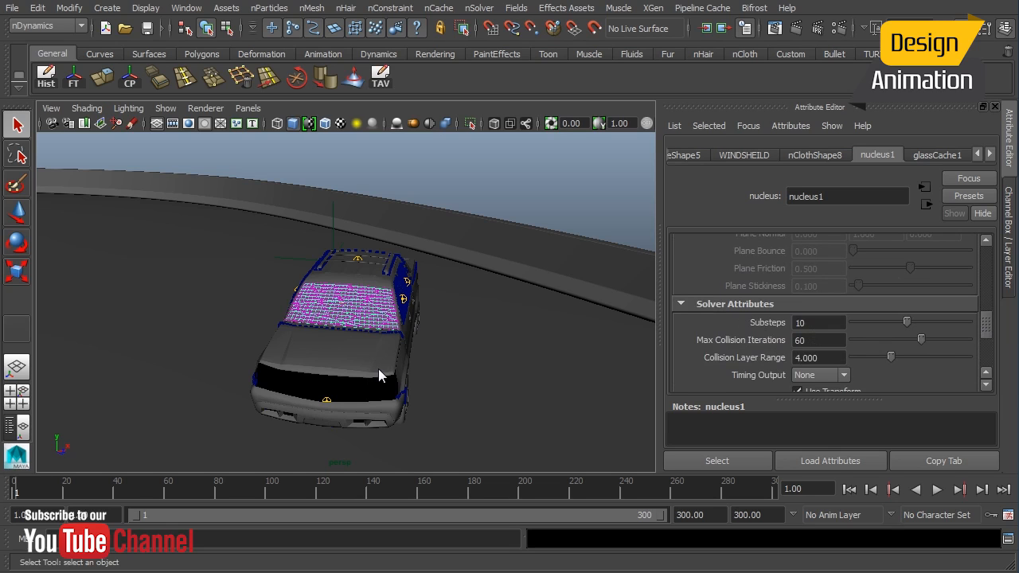
{"action": "mouse_move", "coordinate": [812, 335]}
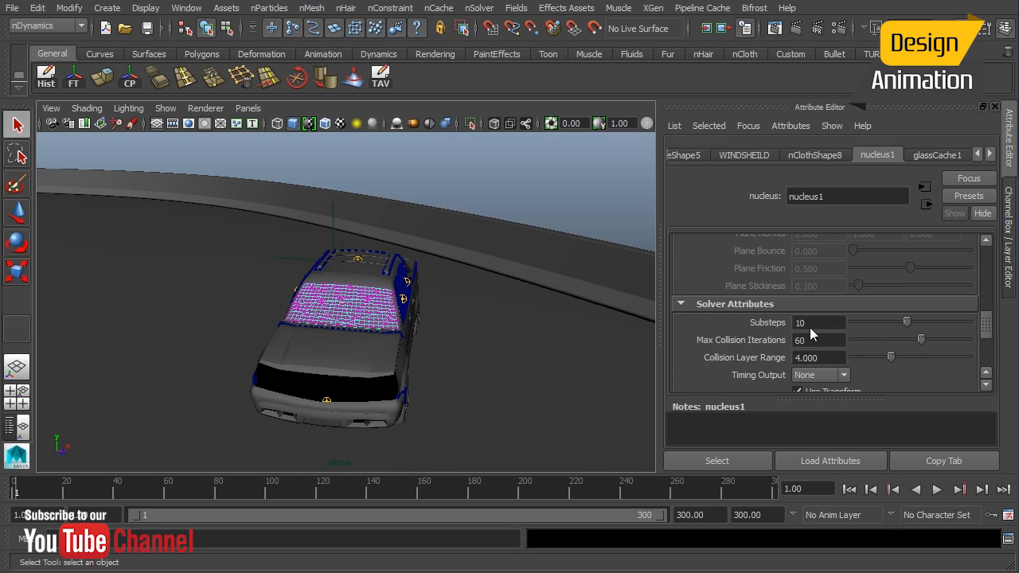
{"action": "mouse_move", "coordinate": [739, 338]}
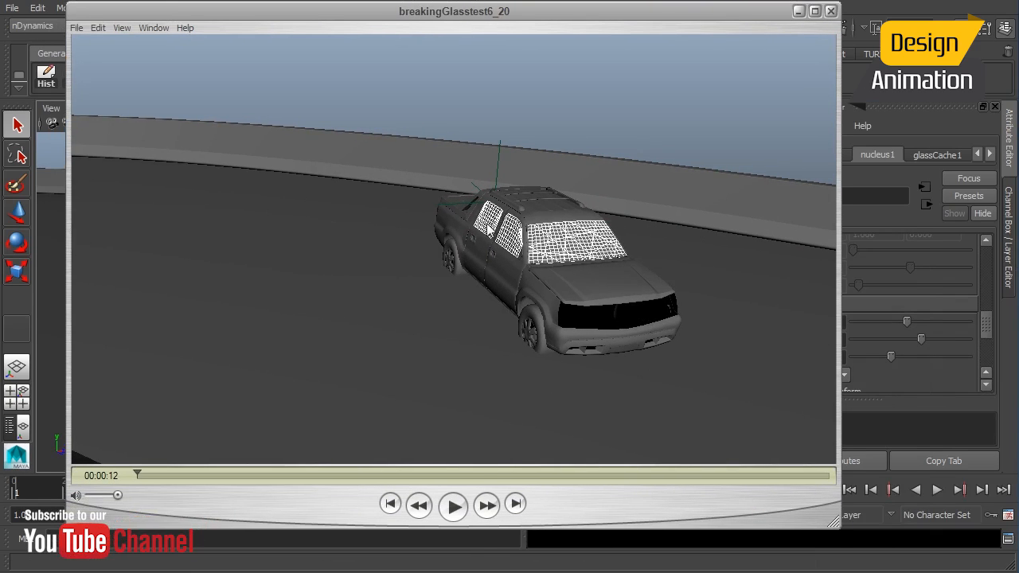
- Play the breakingGlasstest6_20 preview, rewind to an early frame, and replay it
{"action": "left_click", "coordinate": [453, 505]}
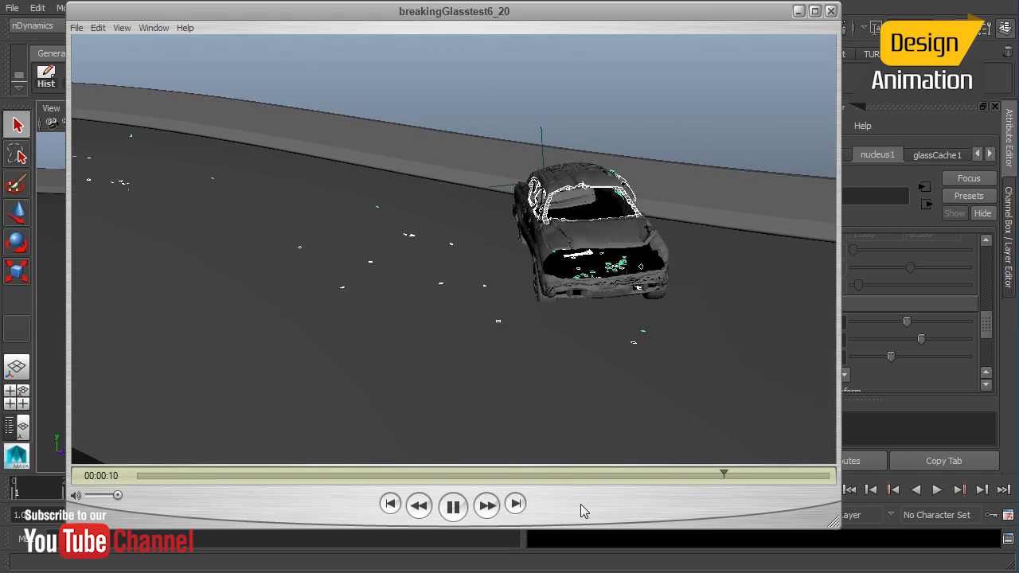
{"action": "left_click", "coordinate": [453, 505]}
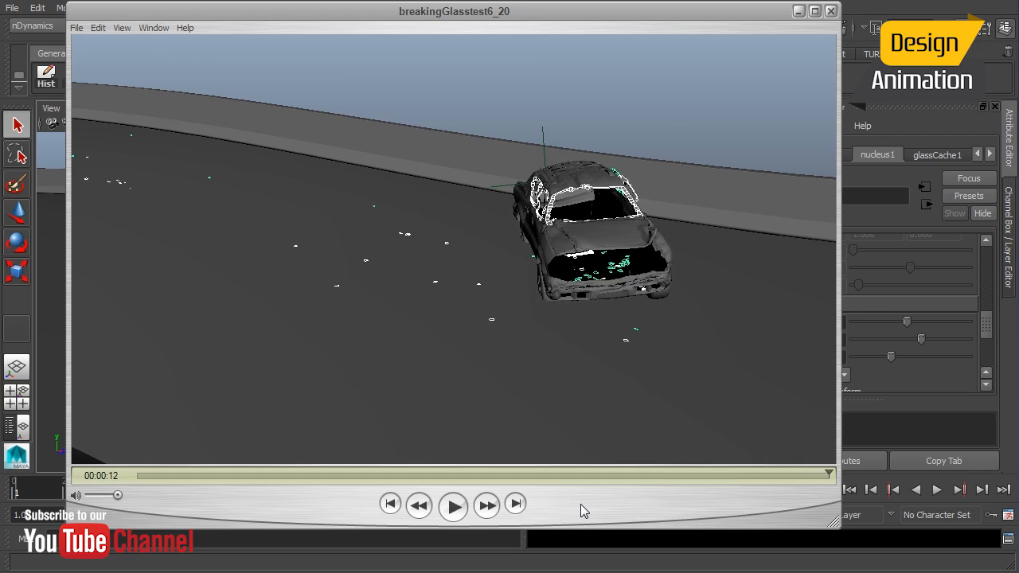
{"action": "left_click_drag", "start_coordinate": [828, 476], "coordinate": [179, 476]}
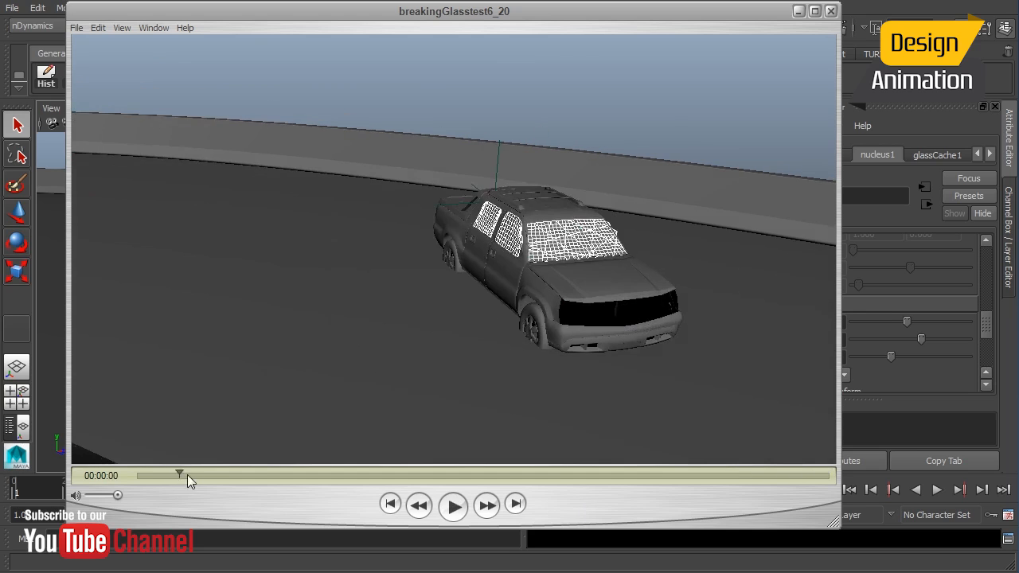
{"action": "left_click_drag", "start_coordinate": [180, 475], "coordinate": [249, 476]}
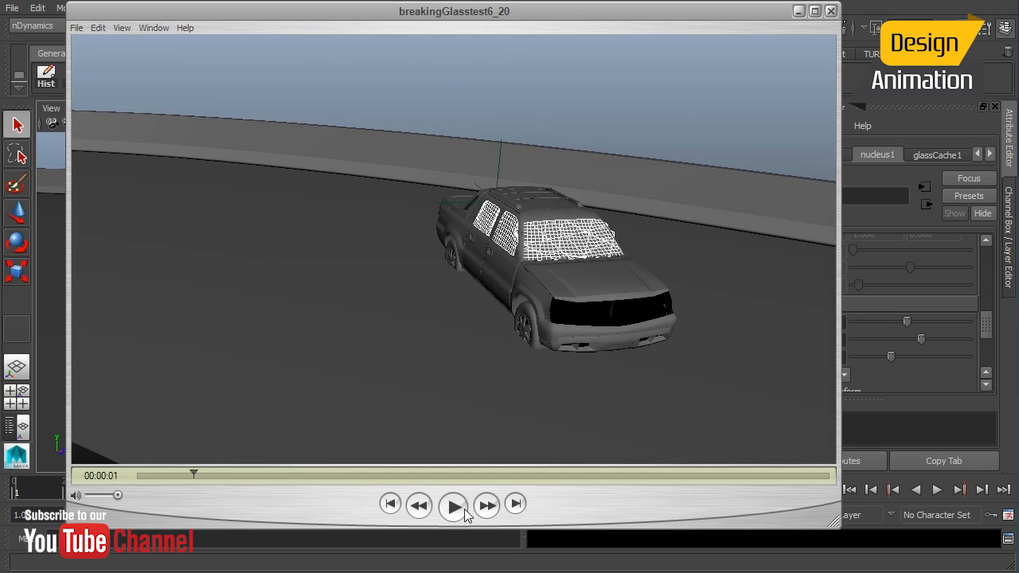
{"action": "left_click", "coordinate": [454, 505]}
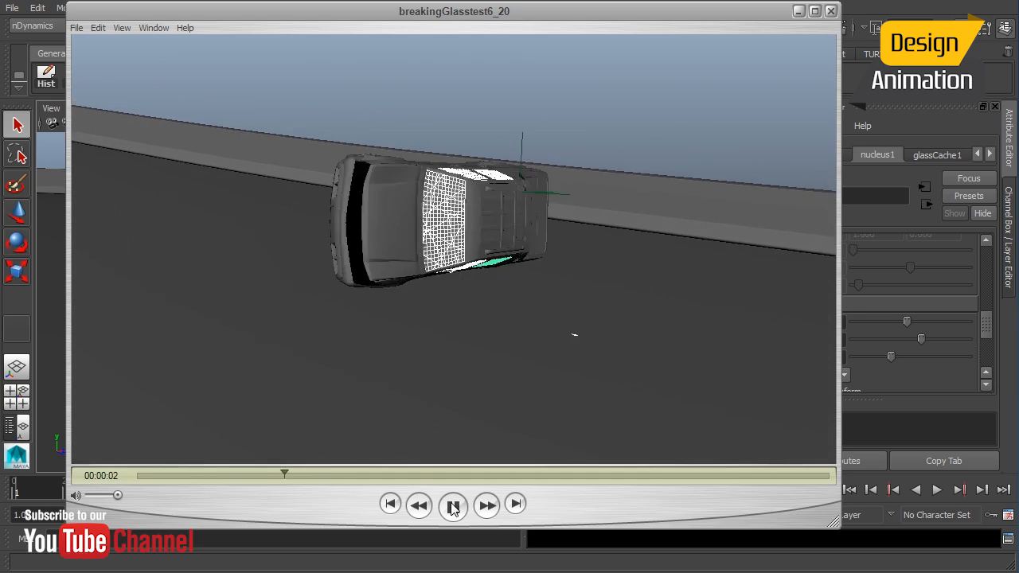
{"action": "left_click", "coordinate": [453, 506]}
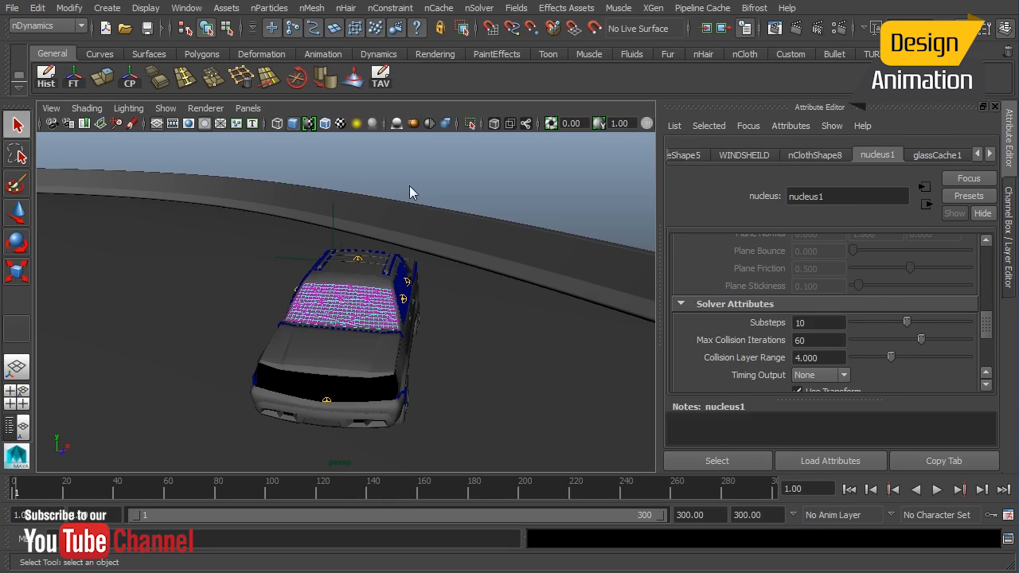
- Switch to another perspective camera and select the windshield glass mesh
{"action": "left_click", "coordinate": [248, 108]}
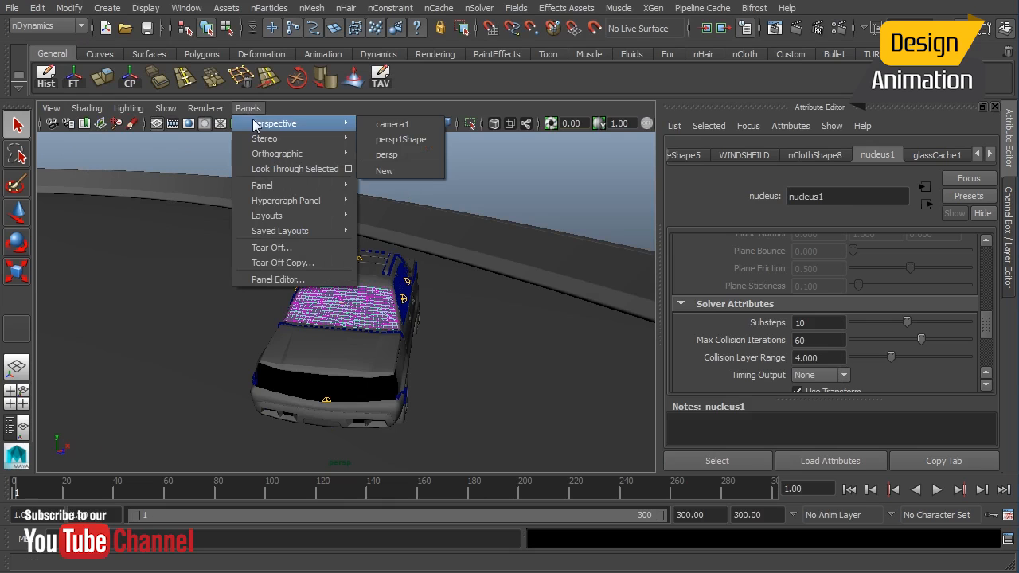
{"action": "mouse_move", "coordinate": [306, 123]}
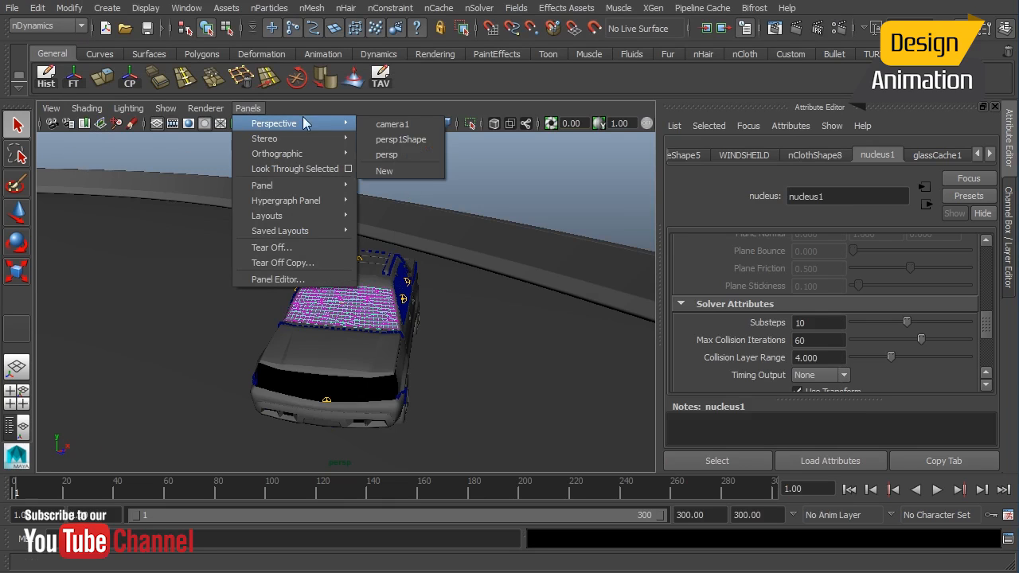
{"action": "mouse_move", "coordinate": [391, 124]}
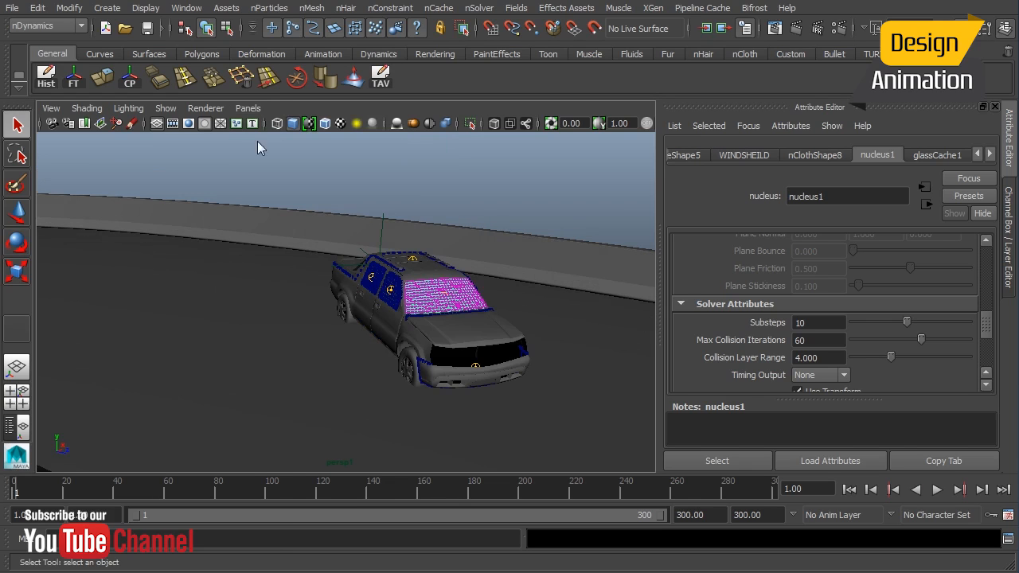
{"action": "left_click", "coordinate": [166, 108]}
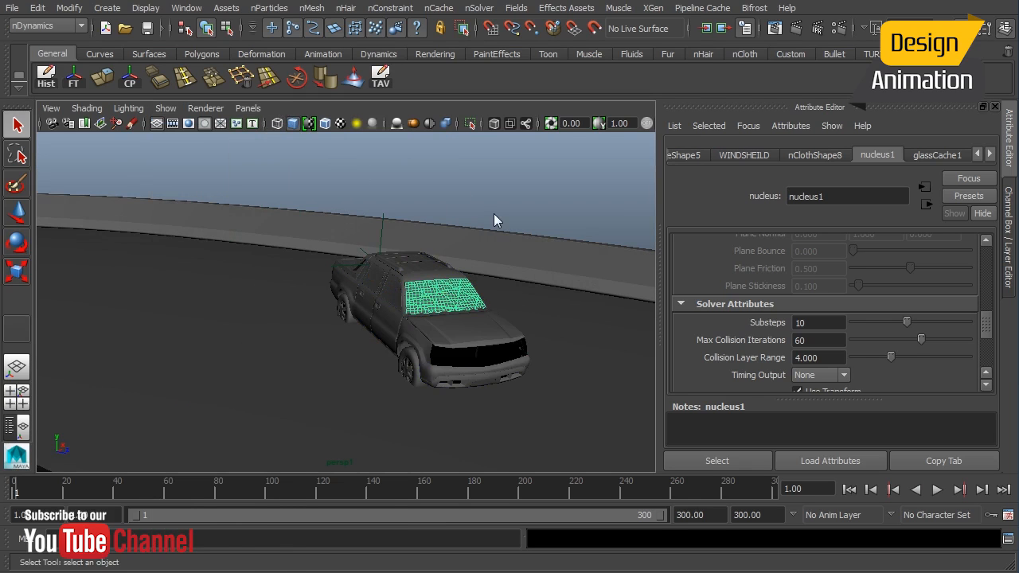
- Play the cached truck simulation forward to frame 300
{"action": "left_click", "coordinate": [937, 490]}
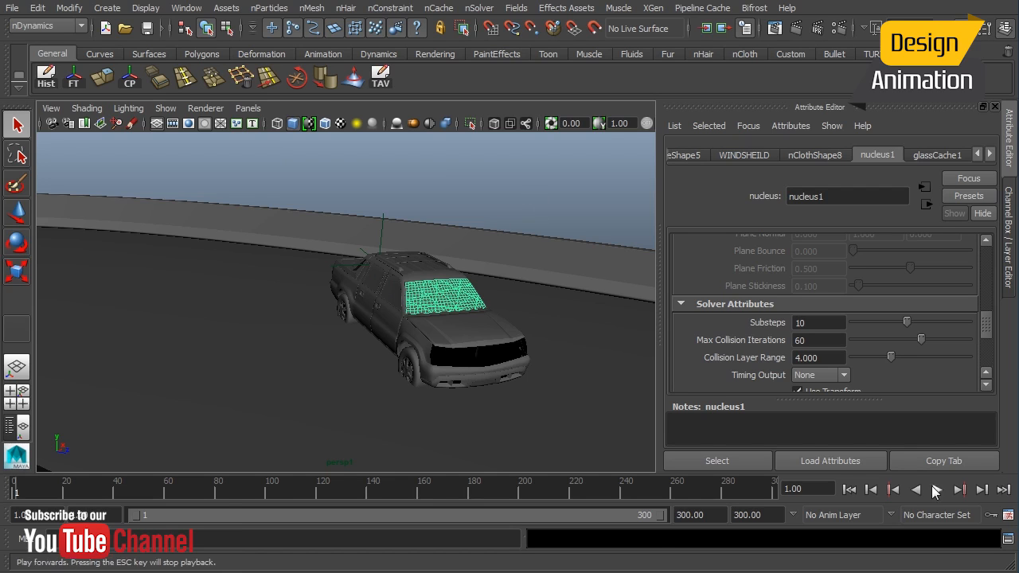
{"action": "left_click", "coordinate": [936, 490]}
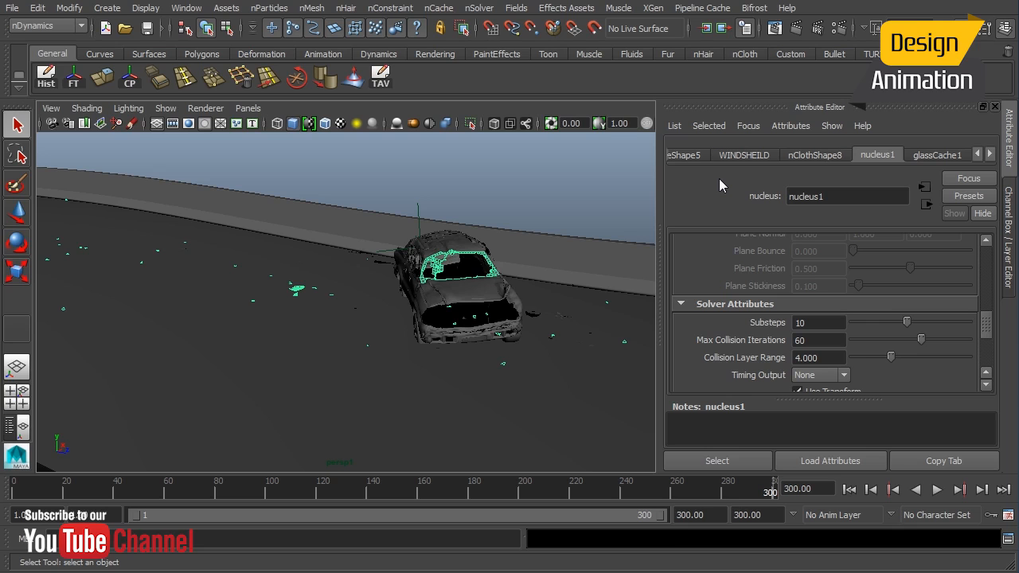
{"action": "mouse_move", "coordinate": [516, 260]}
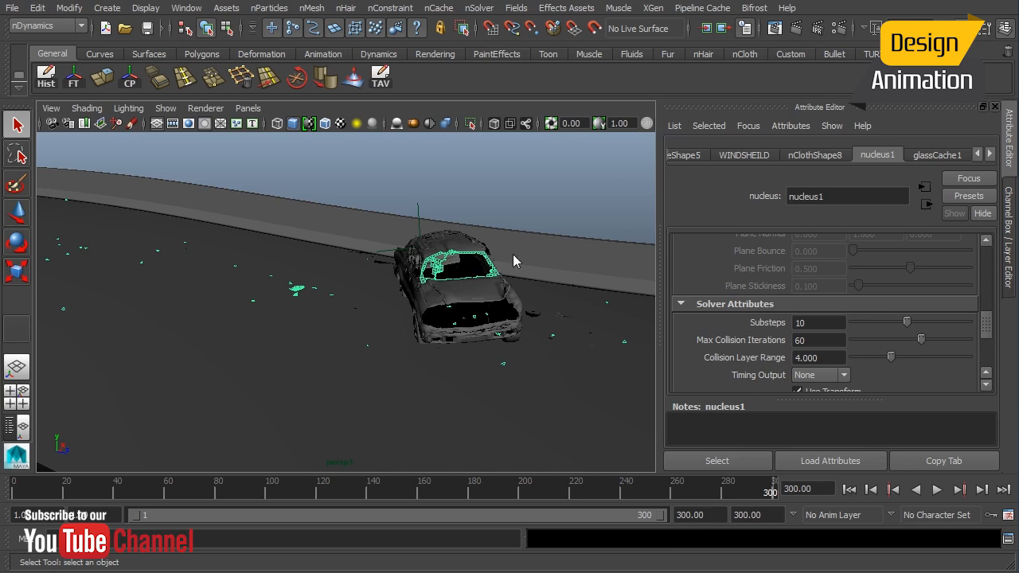
{"action": "mouse_move", "coordinate": [446, 265]}
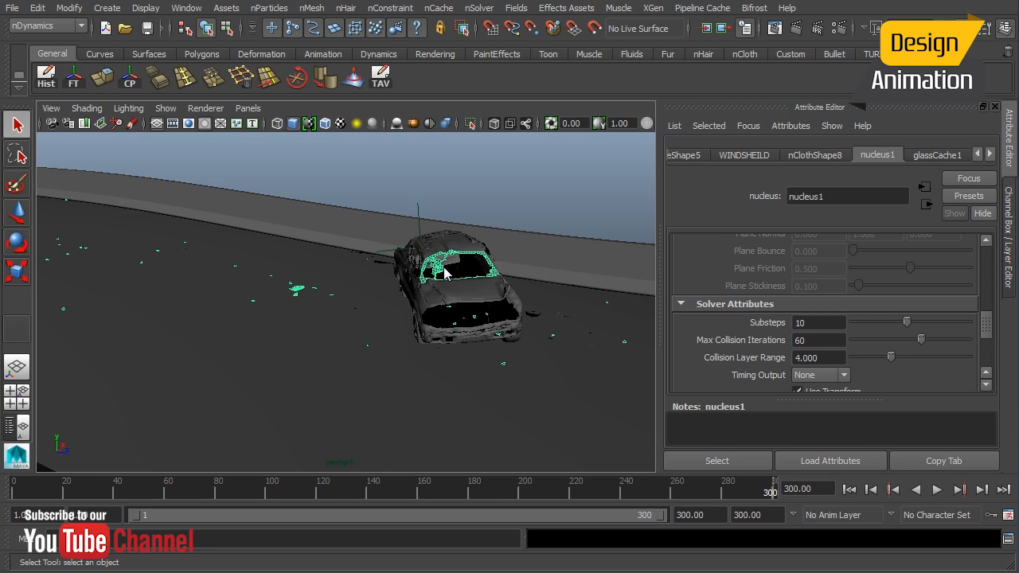
{"action": "mouse_move", "coordinate": [456, 280]}
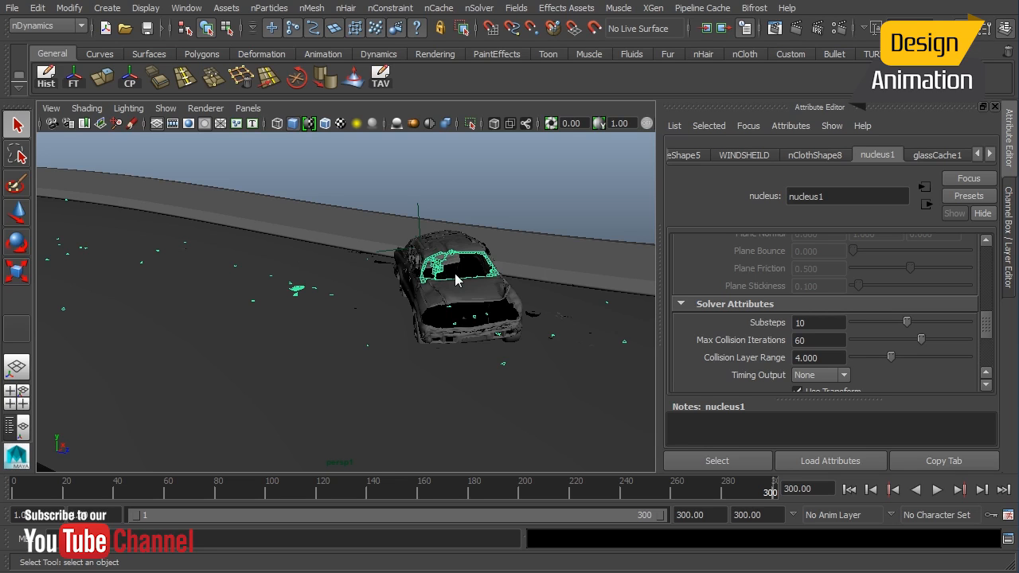
{"action": "mouse_move", "coordinate": [677, 351]}
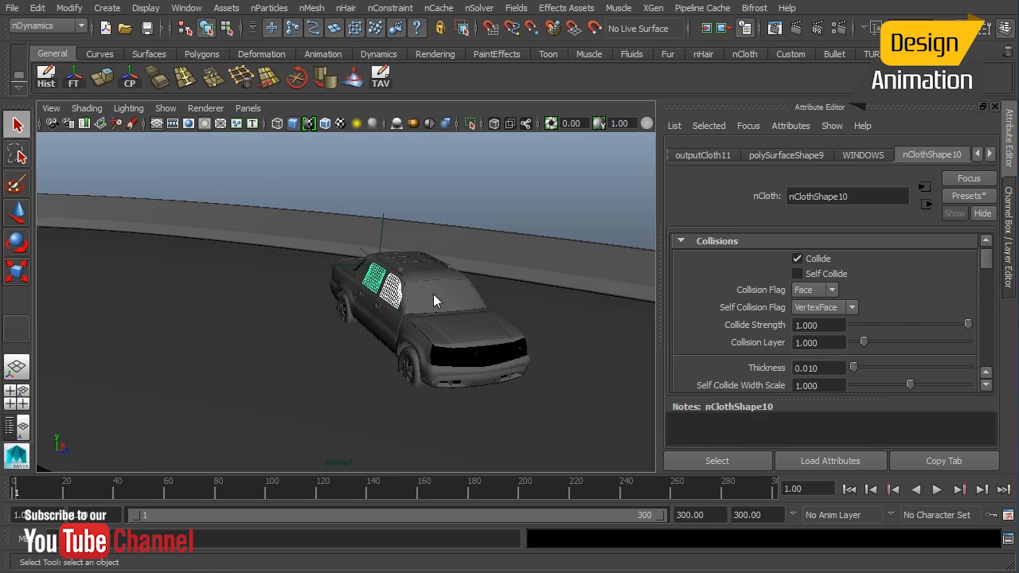
- Select another window mesh to show its nCloth collision settings
{"action": "left_click", "coordinate": [248, 107]}
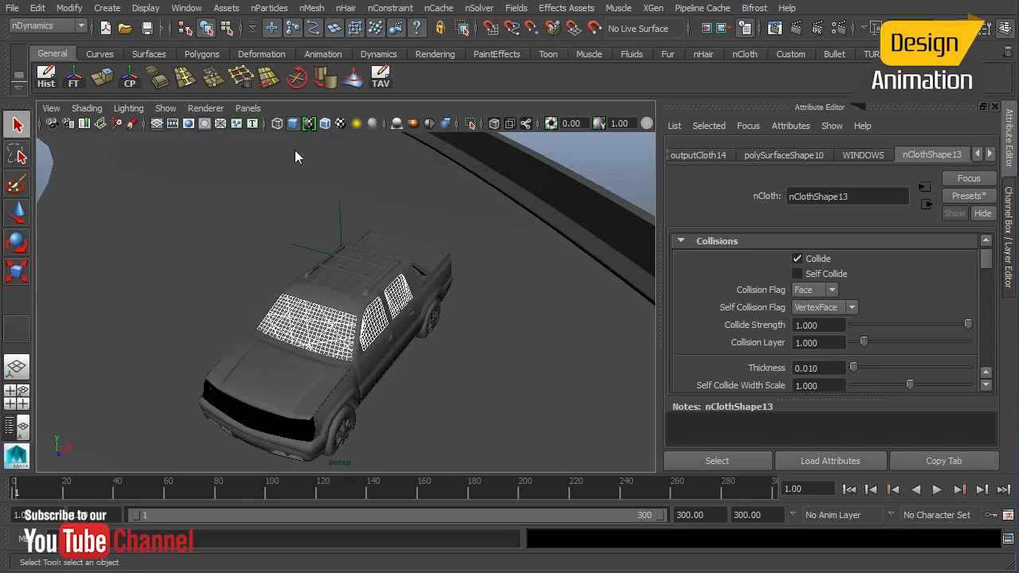
{"action": "left_click", "coordinate": [248, 107]}
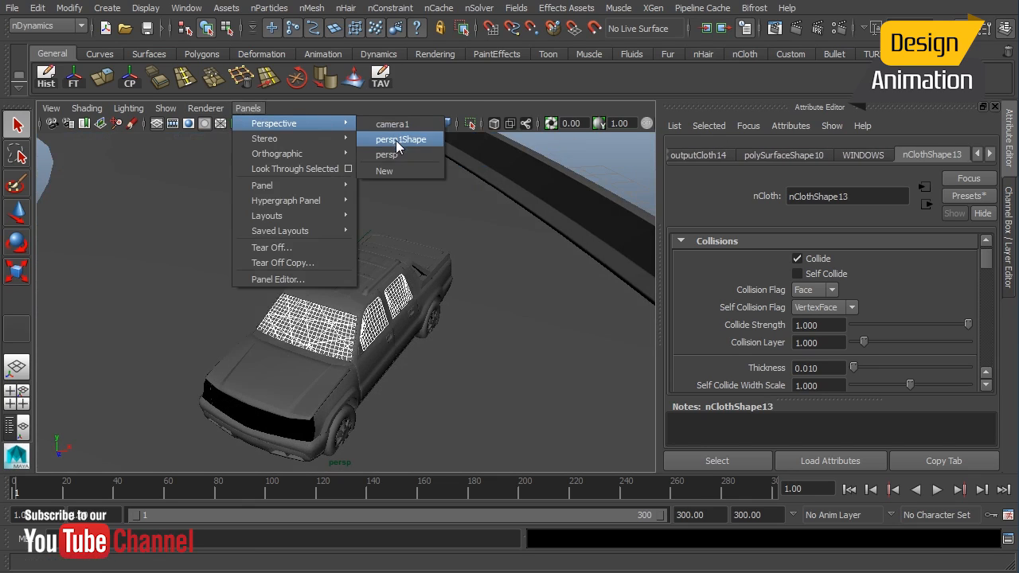